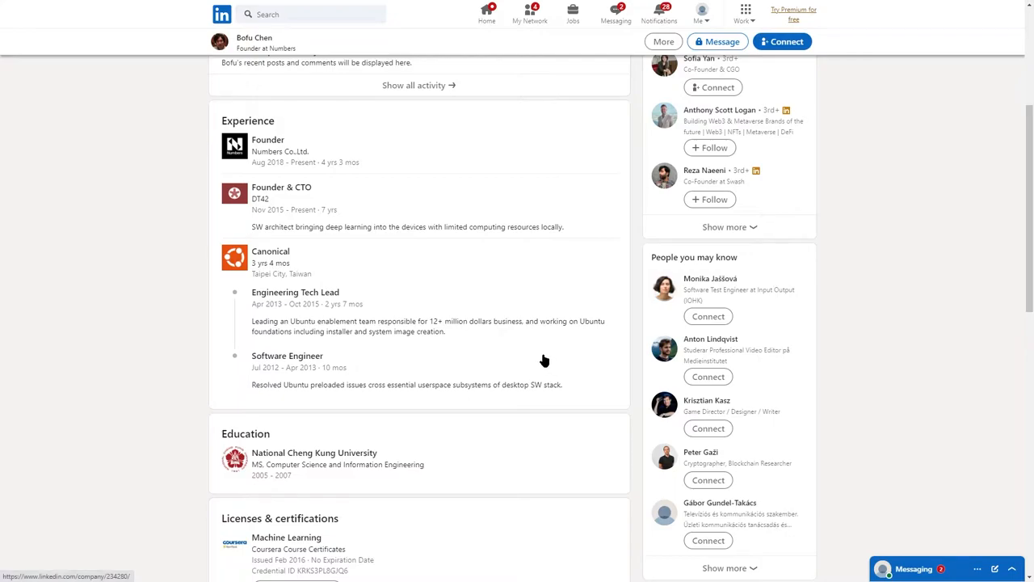
pyautogui.moveTo(542, 353)
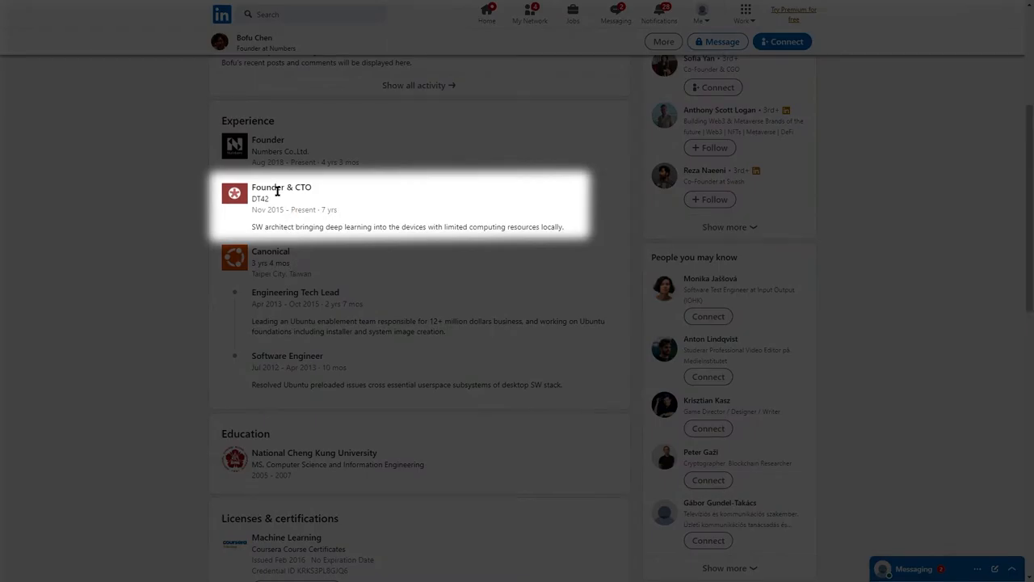
# - Browse the DT42 company website and the CEO's LinkedIn profile down through her experience
pyautogui.click(260, 198)
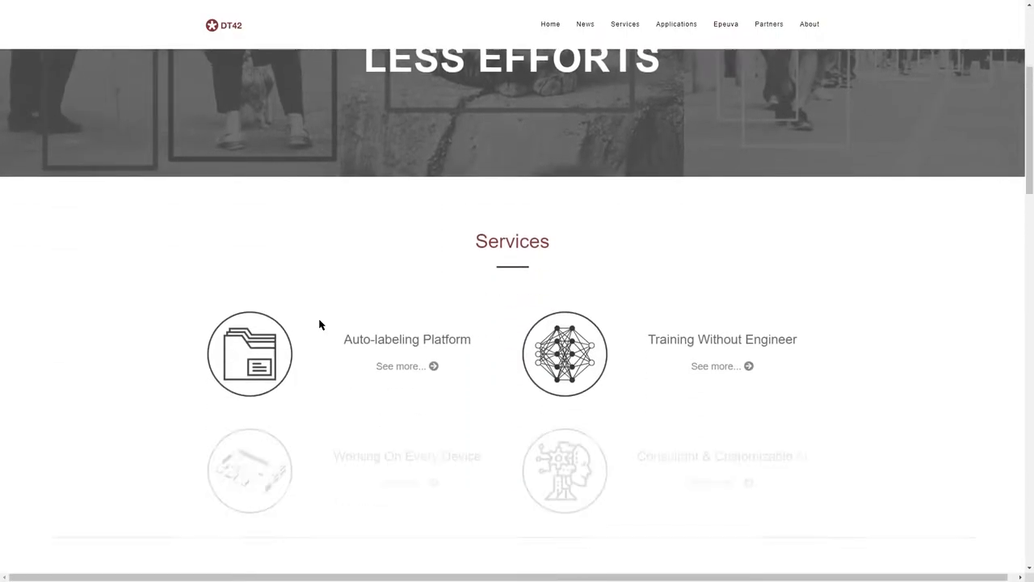
pyautogui.scroll(-3)
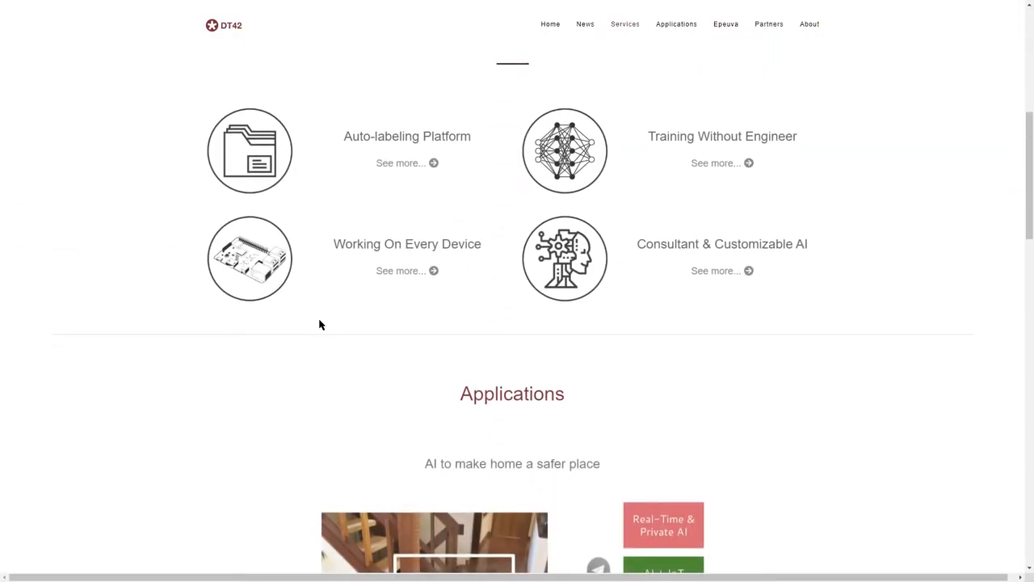
pyautogui.scroll(-3)
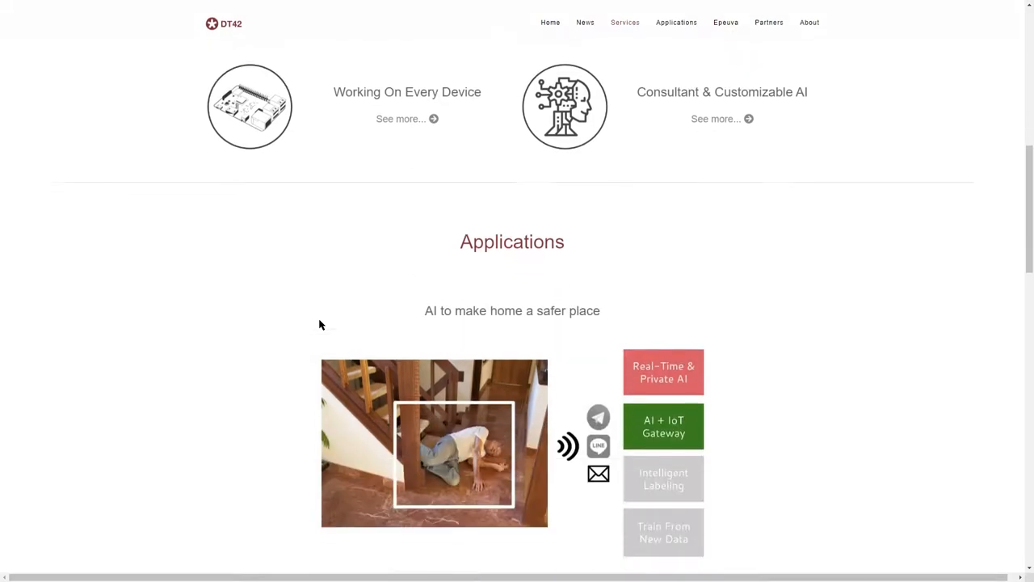
pyautogui.scroll(-3)
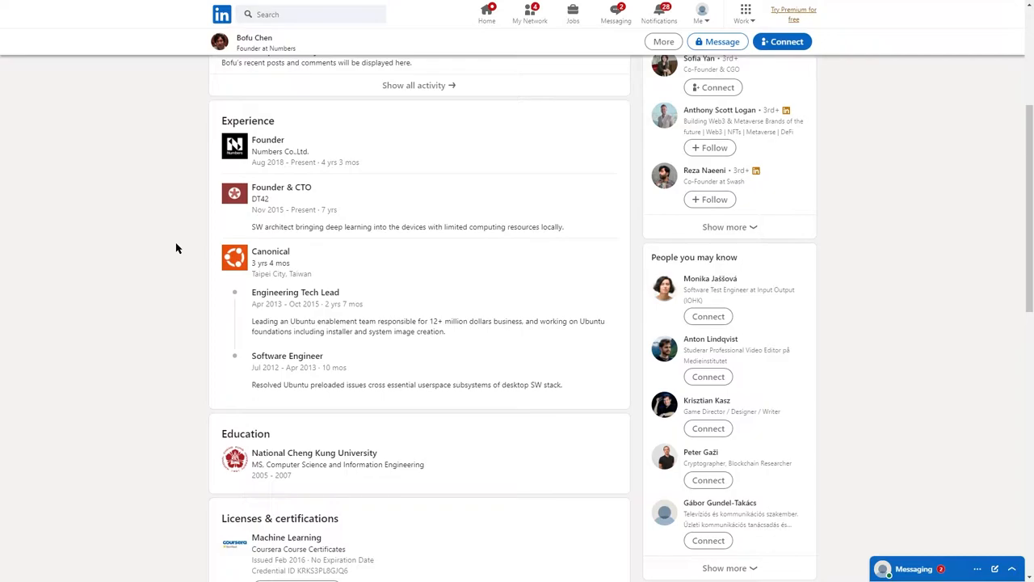
pyautogui.moveTo(177, 252)
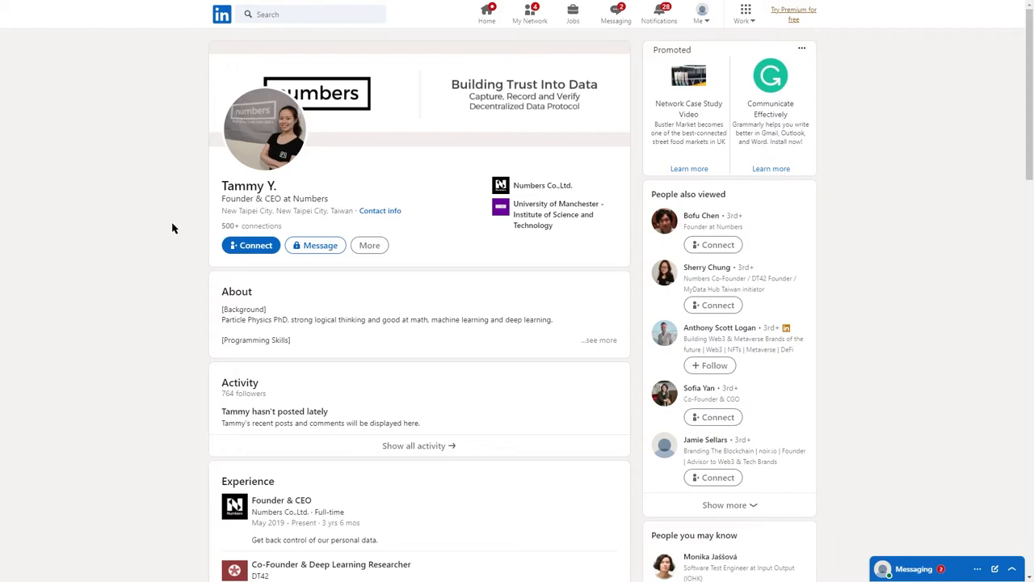
pyautogui.scroll(-3)
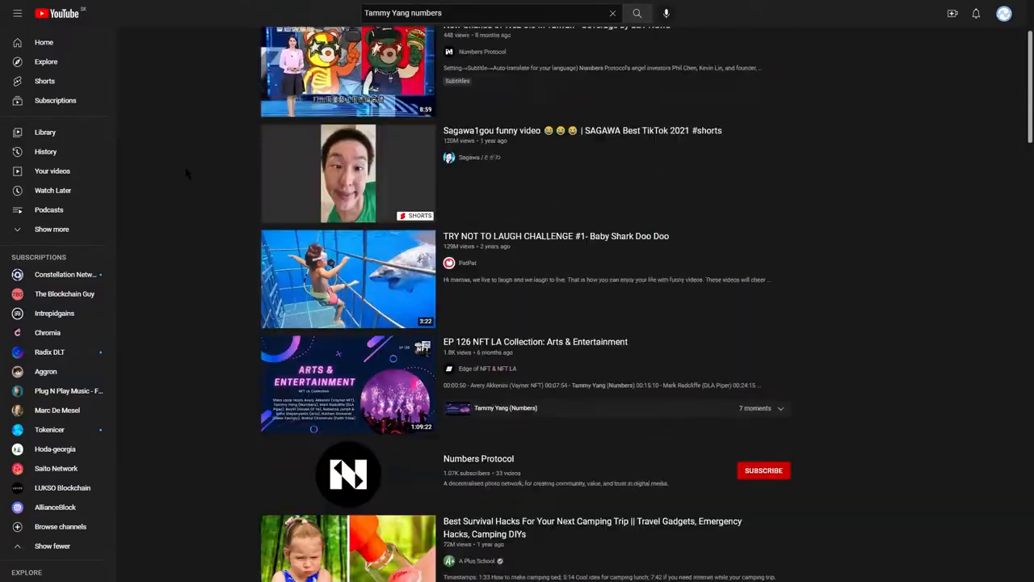
# - Search YouTube for 'Bofu Chen numbers' and switch over to the Telegram chat
pyautogui.write('Bofu Chen numbers')
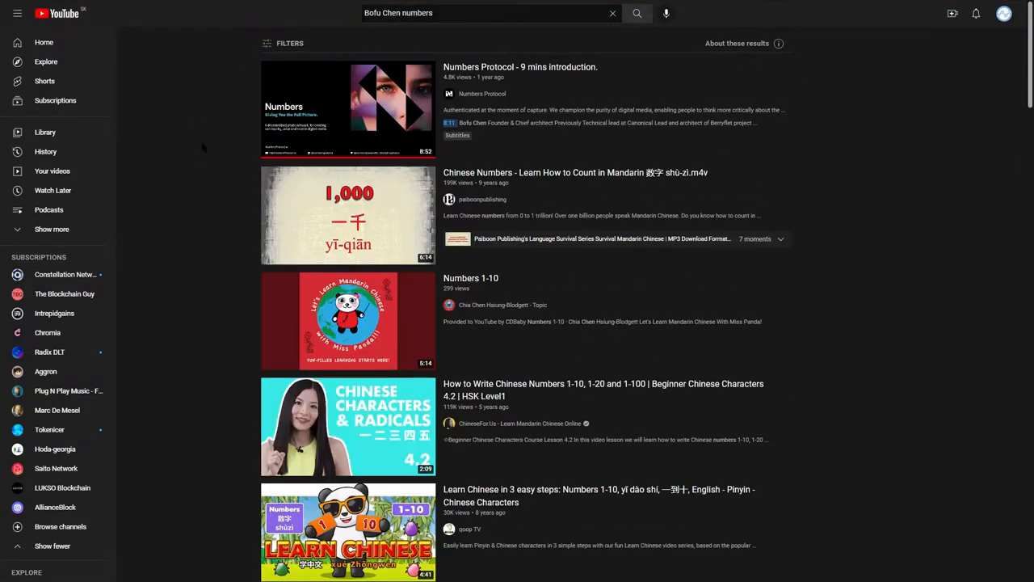
pyautogui.click(485, 13)
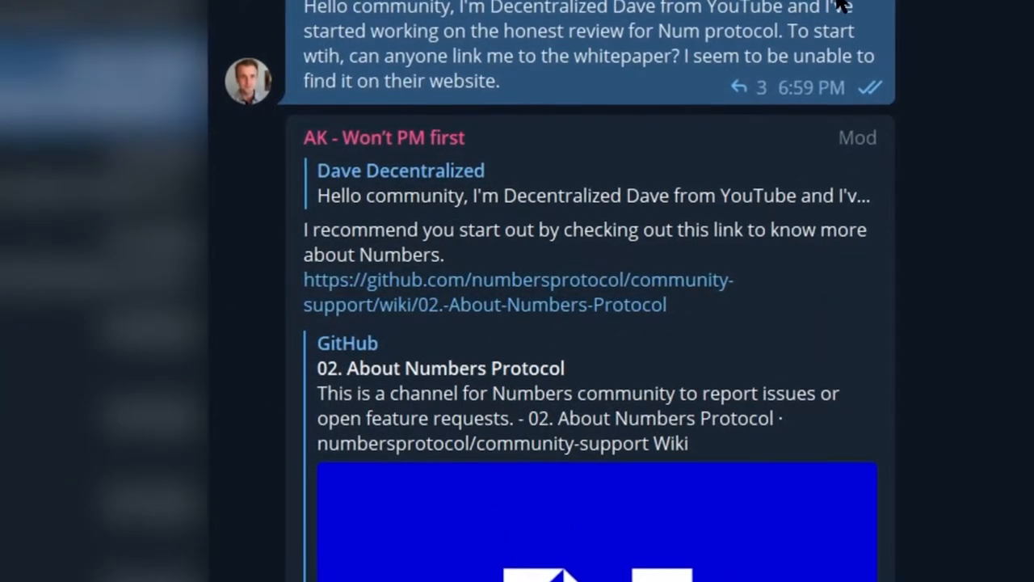
# - Scroll the Telegram chat to the moderator's community-support wiki link reply
pyautogui.scroll(-3)
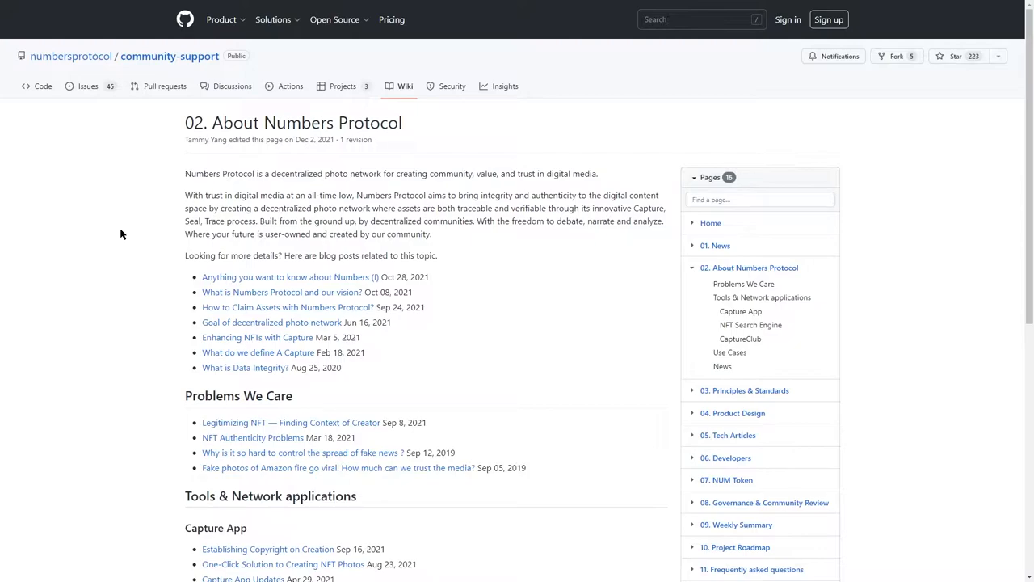
# - Read the wiki's article lists on problems, Capture App, NFT Search Engine and CaptureClub
pyautogui.scroll(-3)
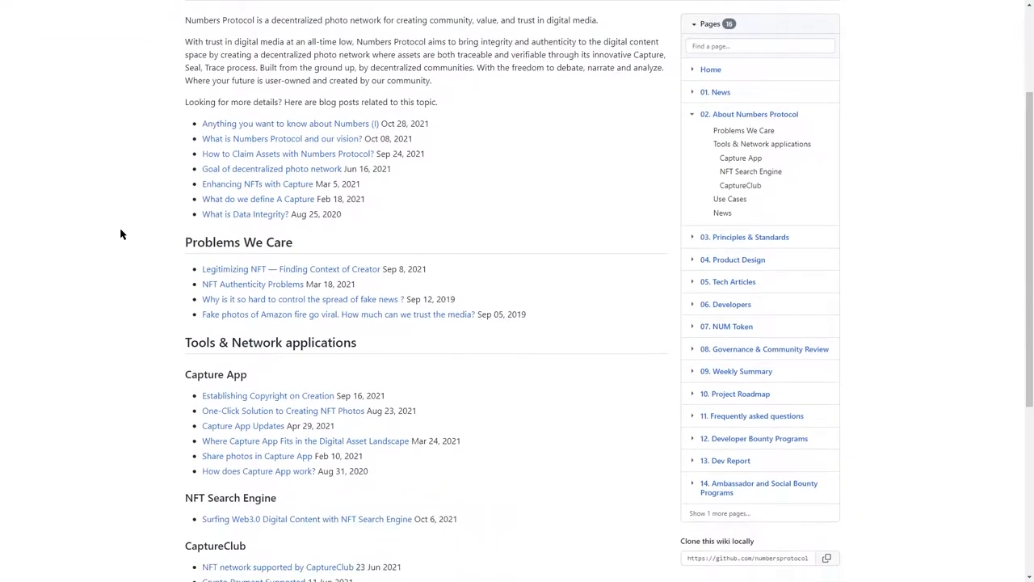
pyautogui.scroll(-3)
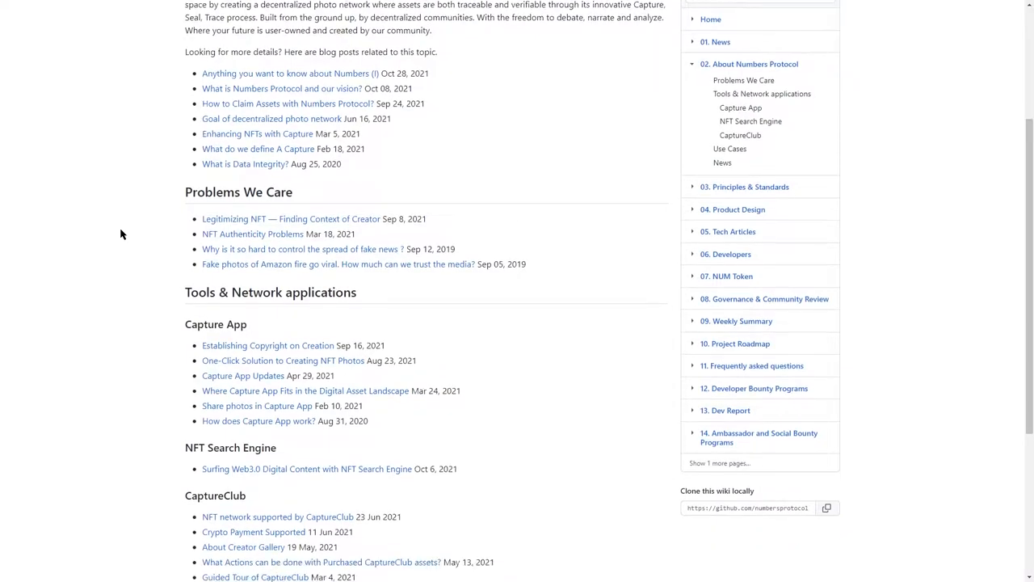
pyautogui.scroll(-3)
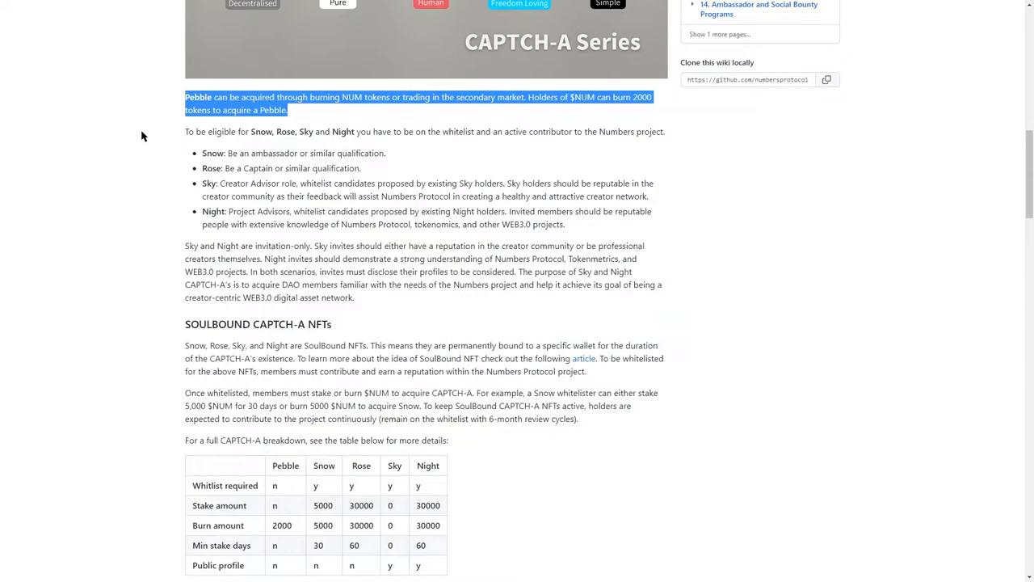
# - Read the governance wiki through CAPTCH-A tiers, DAO power and the 2022-08-11 meeting result
pyautogui.scroll(-3)
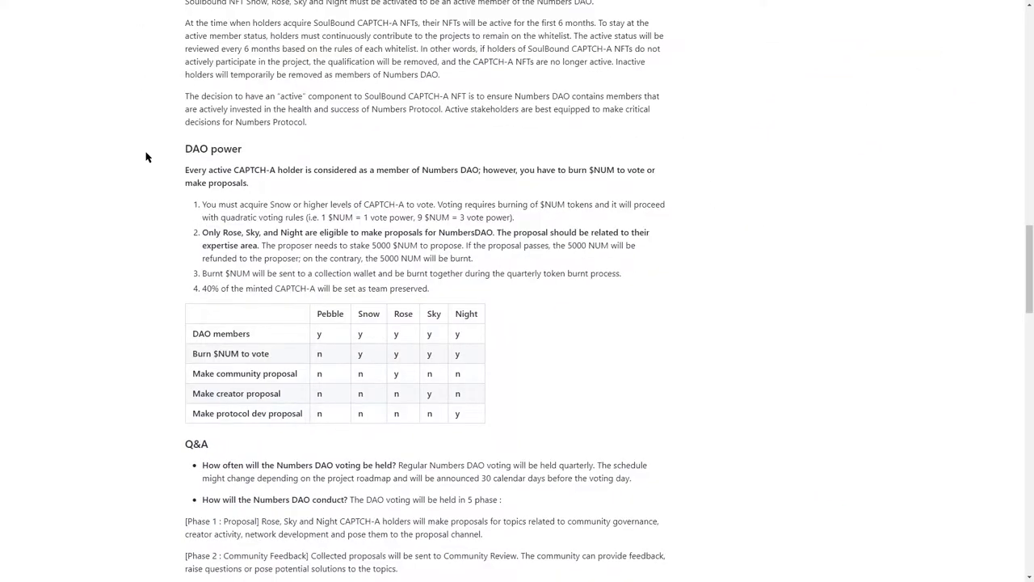
pyautogui.scroll(-3)
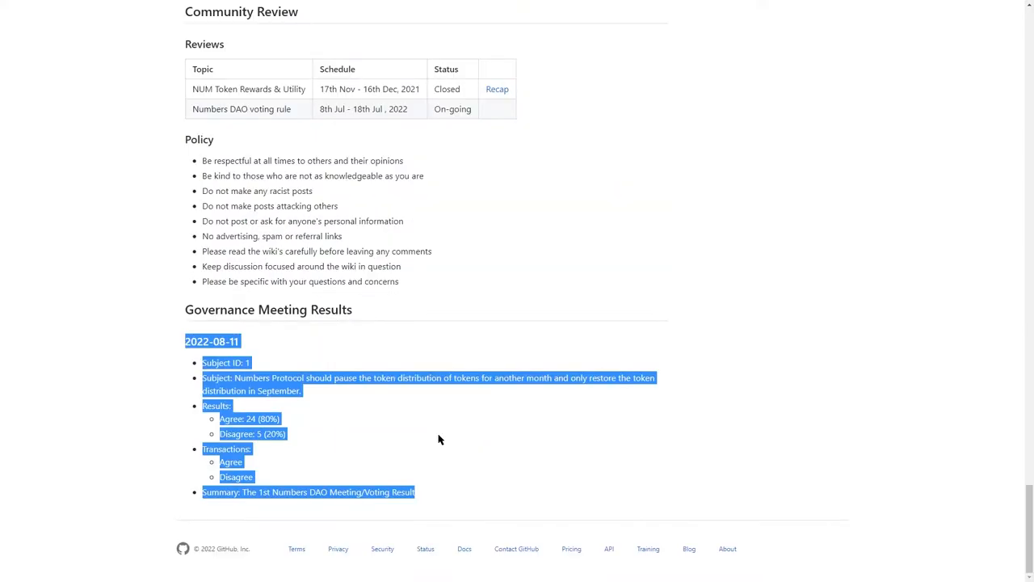
pyautogui.moveTo(460, 401)
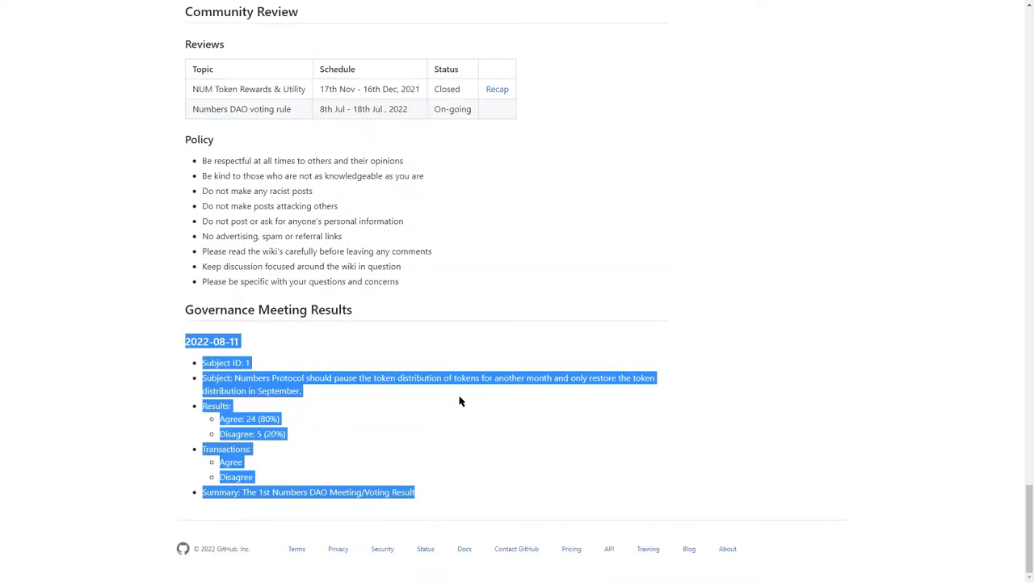
pyautogui.moveTo(439, 398)
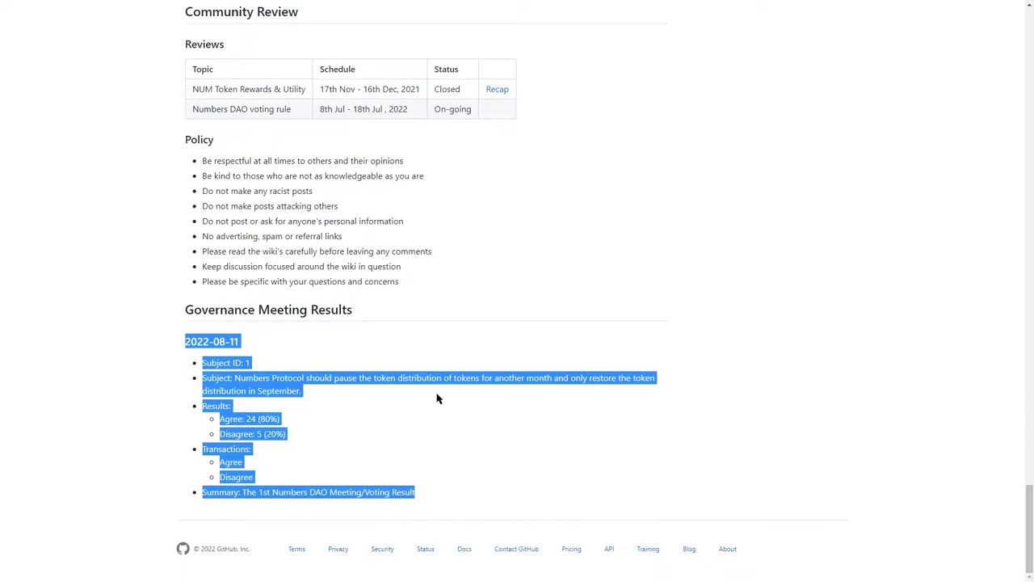
pyautogui.moveTo(423, 411)
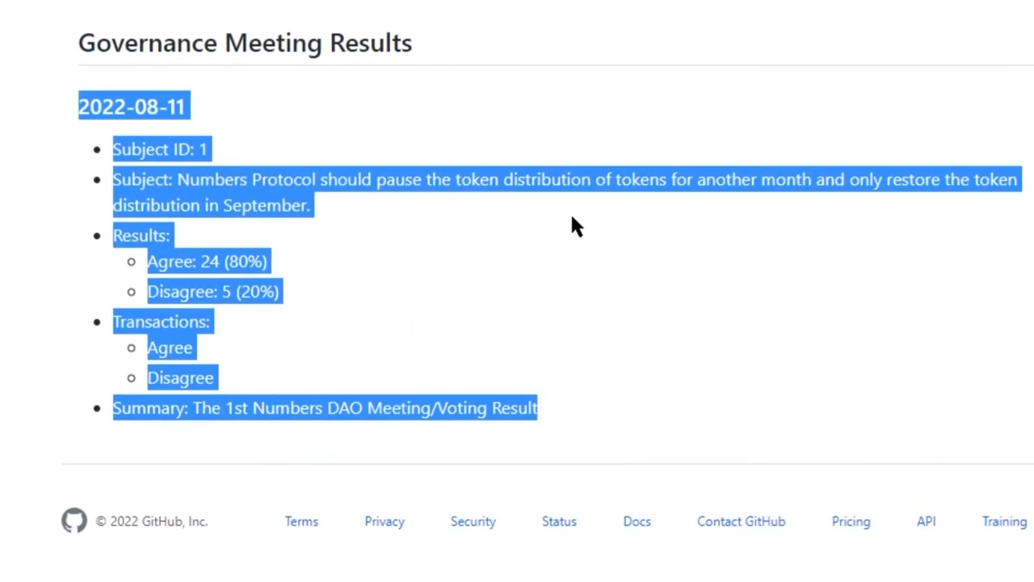
pyautogui.moveTo(563, 220)
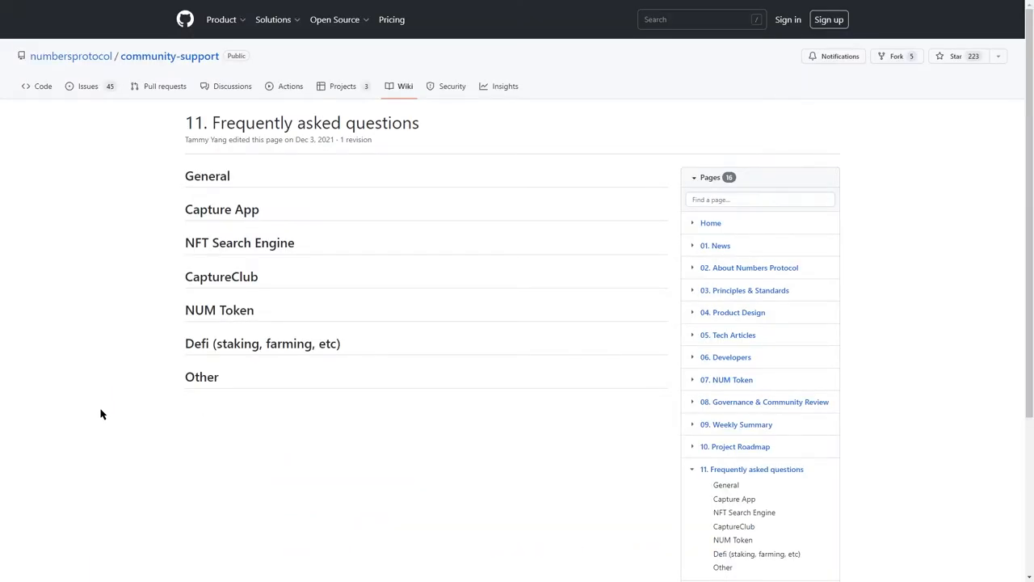
pyautogui.moveTo(70, 385)
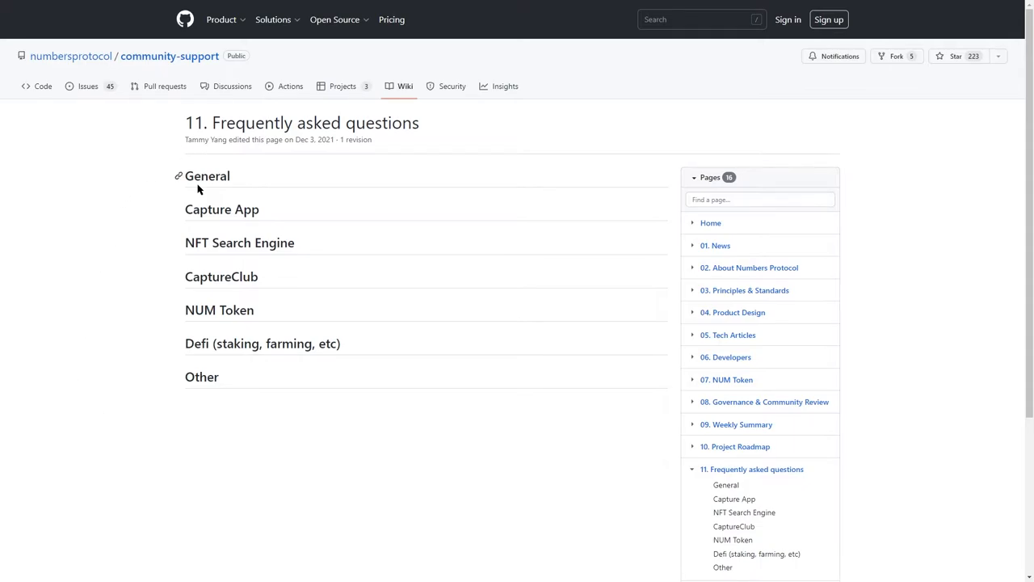
pyautogui.moveTo(216, 305)
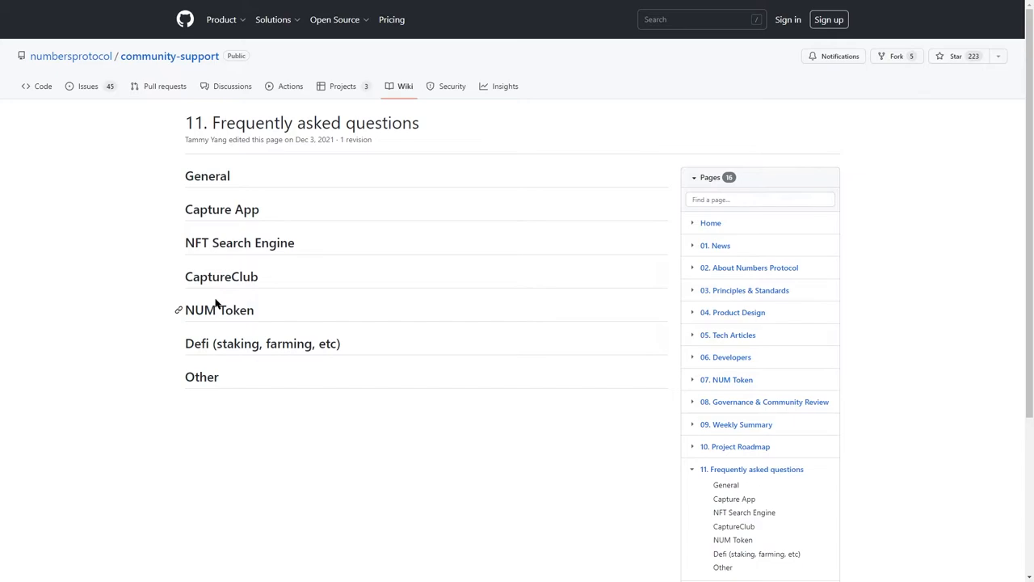
pyautogui.moveTo(222, 327)
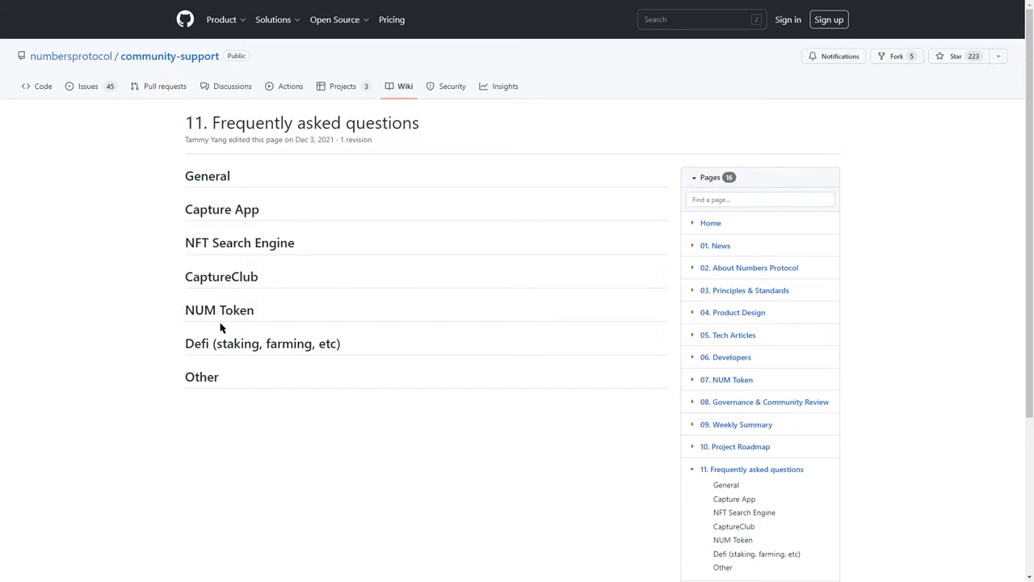
pyautogui.scroll(-3)
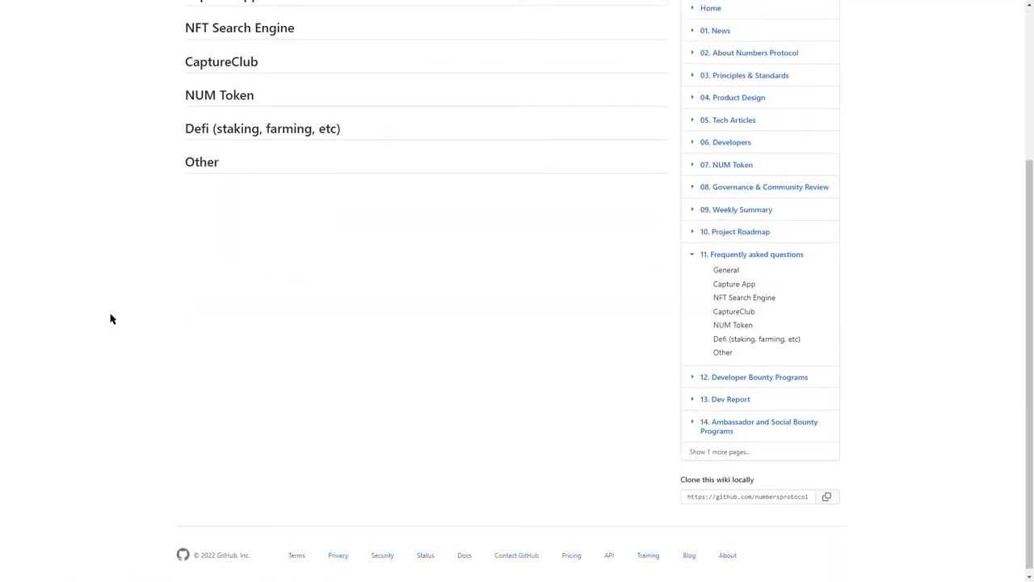
pyautogui.scroll(3)
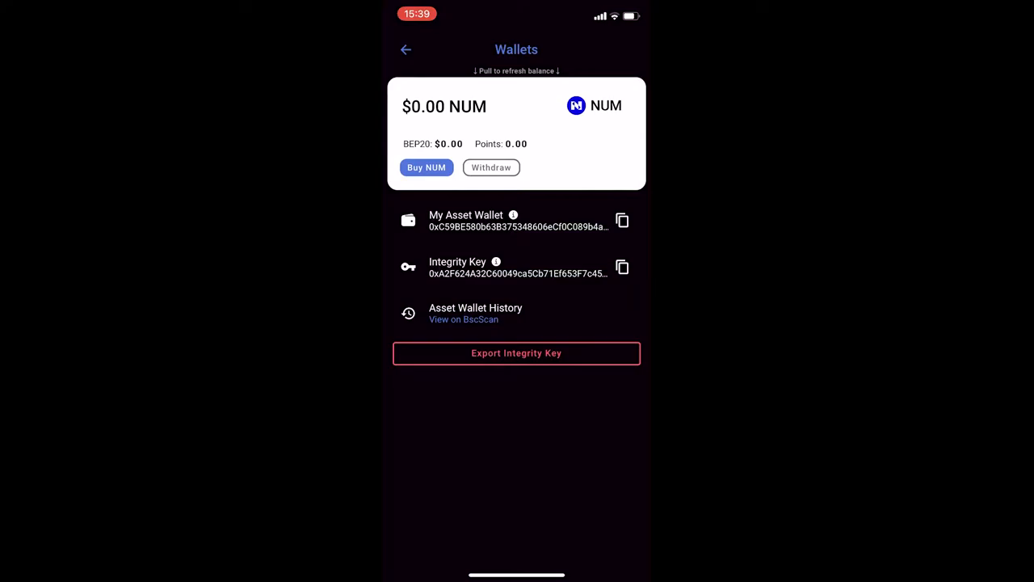
# - Buy the Gold Pack of NUM points, acknowledge the success alert and return to the camera
pyautogui.click(426, 167)
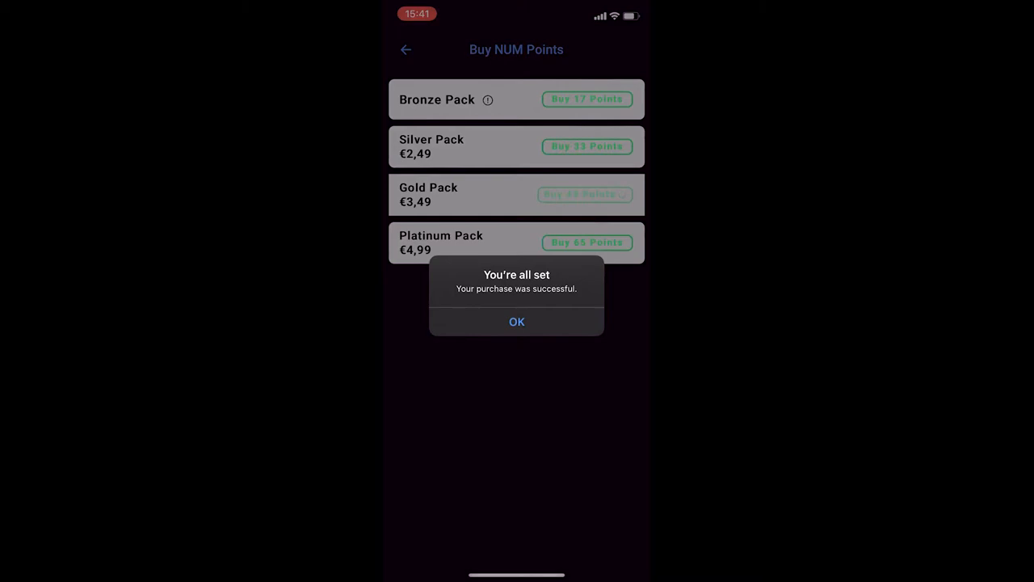
pyautogui.click(517, 321)
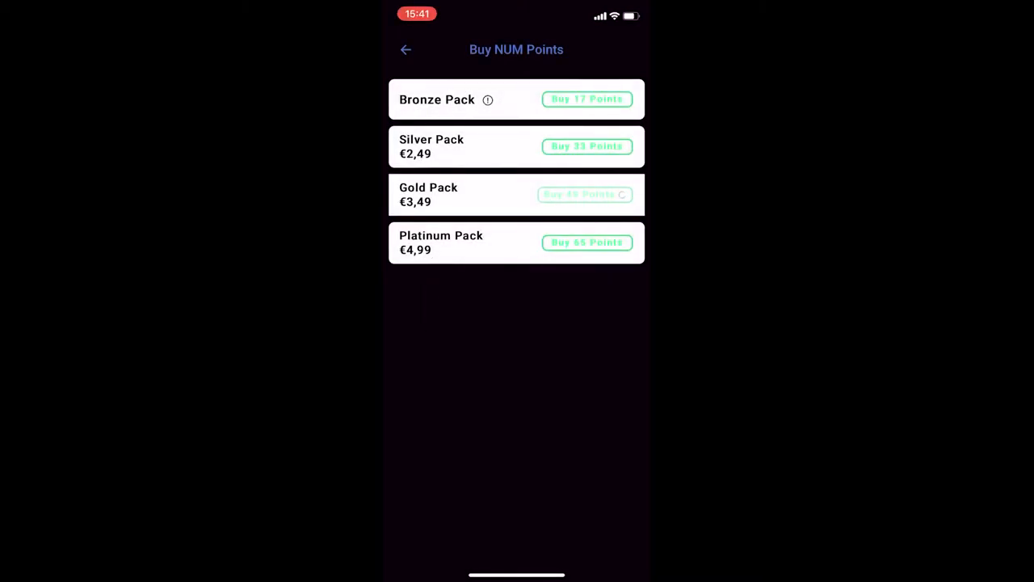
pyautogui.click(405, 50)
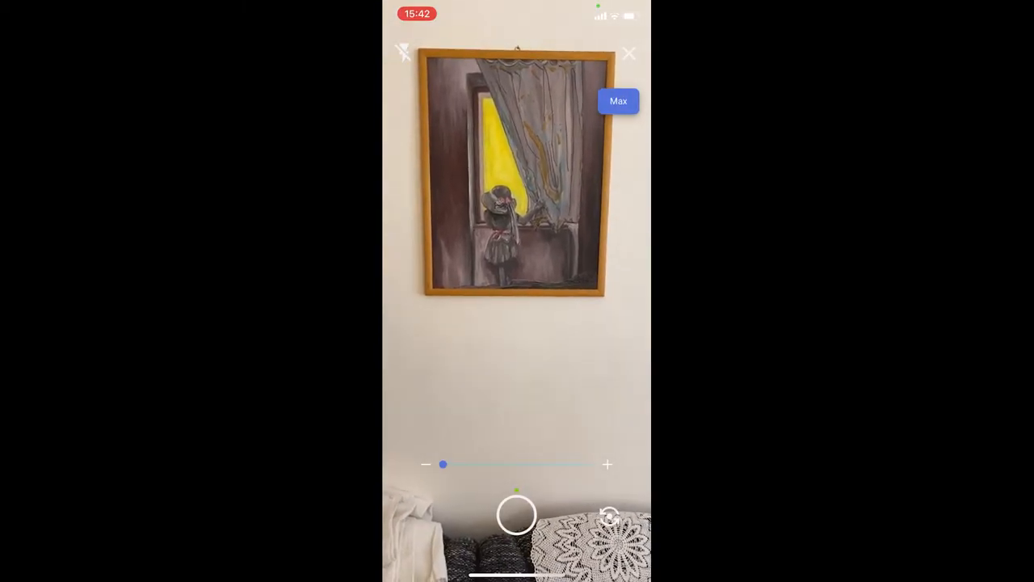
# - Photograph the framed painting and confirm it so it registers under CAPTURED
pyautogui.click(516, 514)
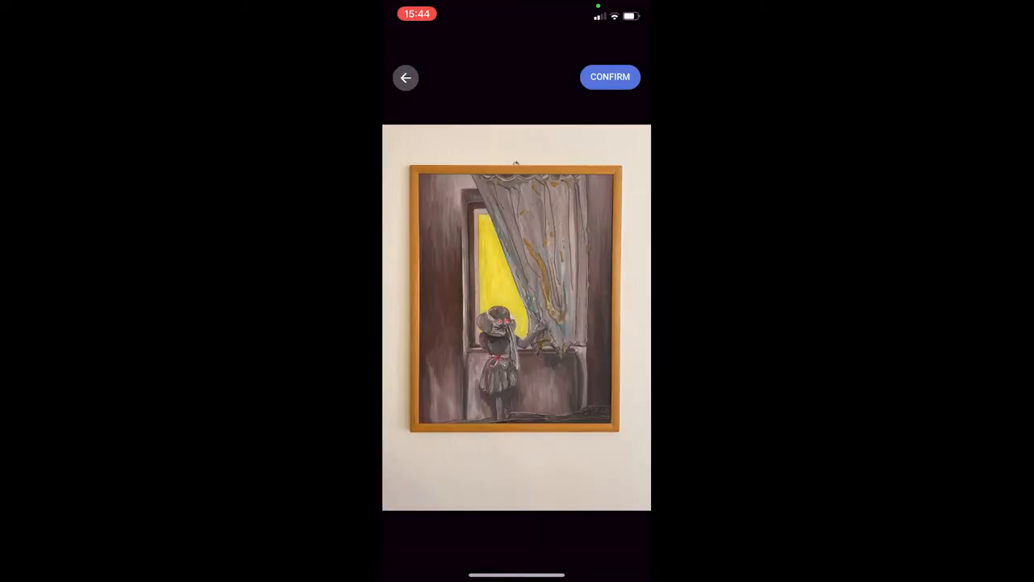
pyautogui.click(610, 76)
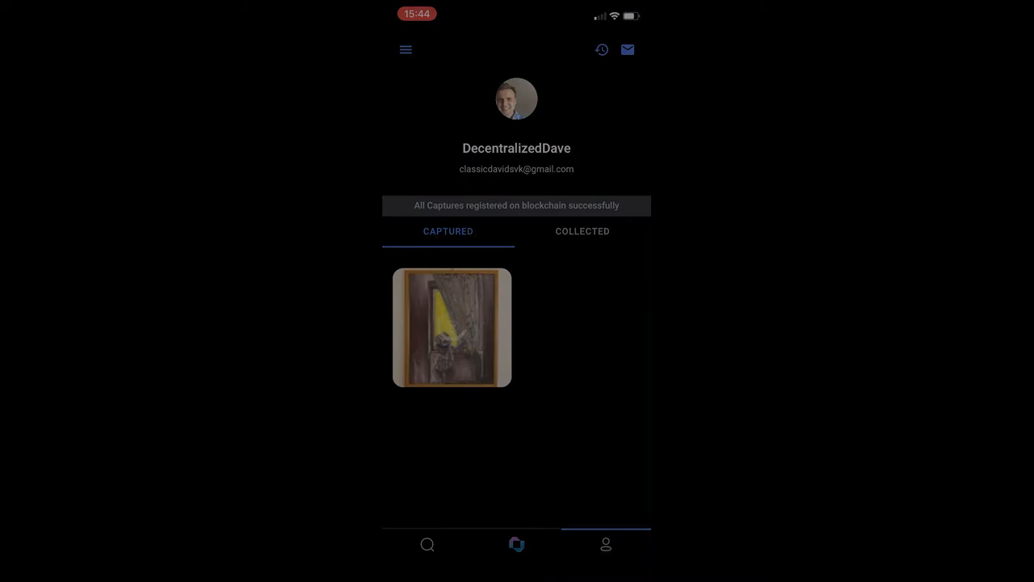
# - Caption the capture 'The only NFT of mysterious painting of Decentralized Dave' and approve the 2 NUM Polygon mint
pyautogui.click(452, 327)
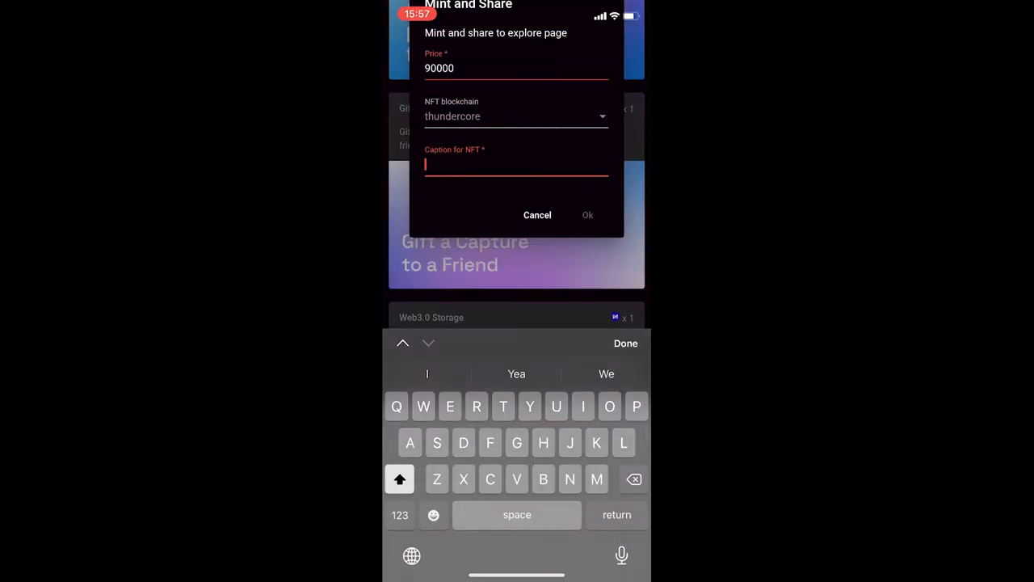
pyautogui.write('The only NFT of')
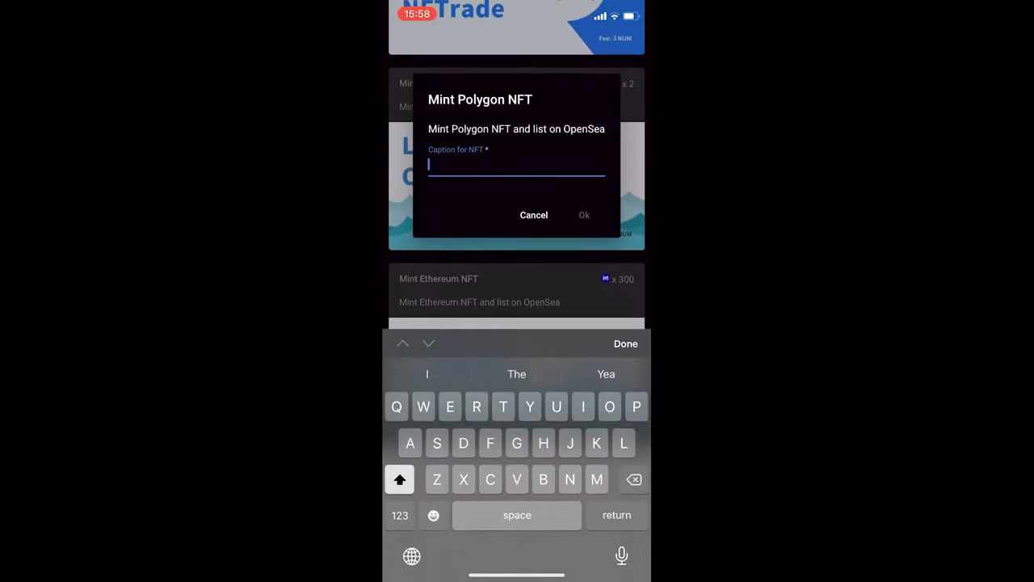
pyautogui.write('The only NFT of mysterious painting')
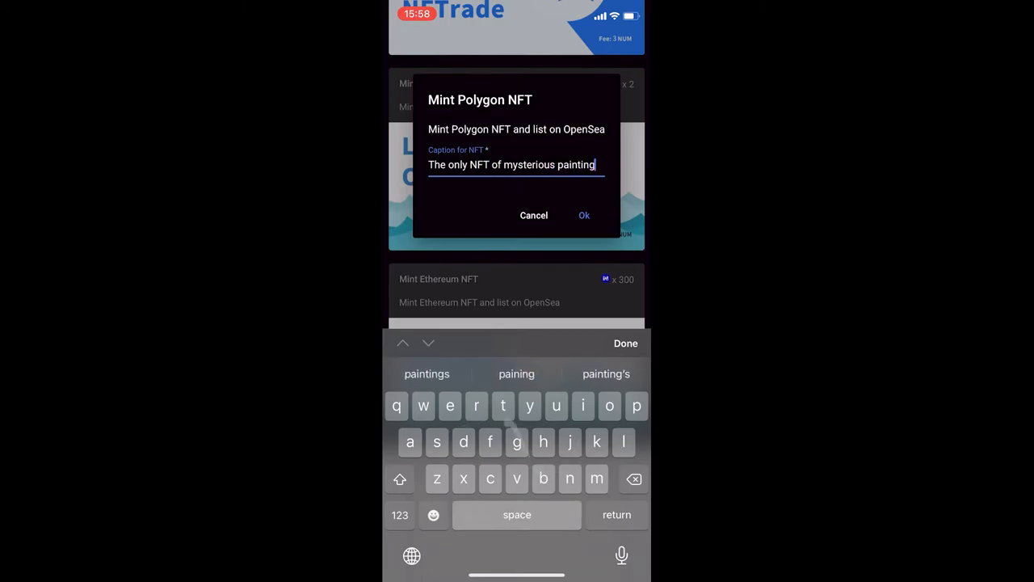
pyautogui.write('of Decentralized Dave')
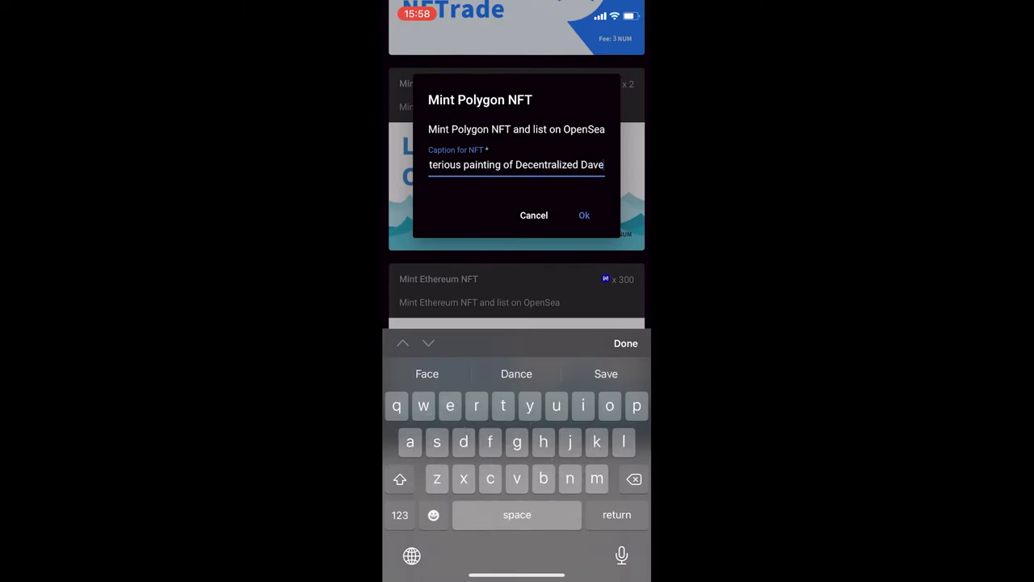
pyautogui.click(584, 215)
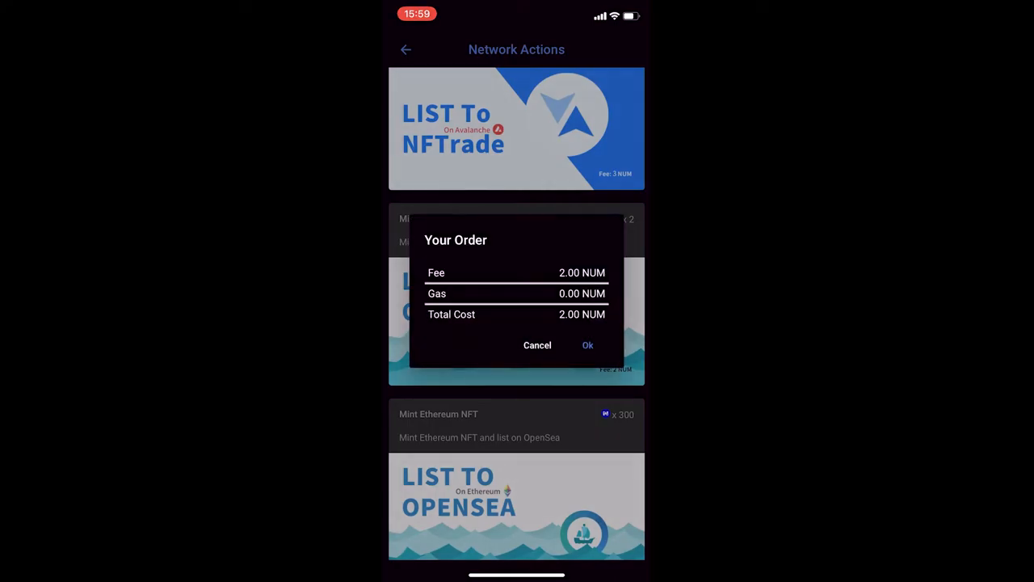
pyautogui.click(588, 345)
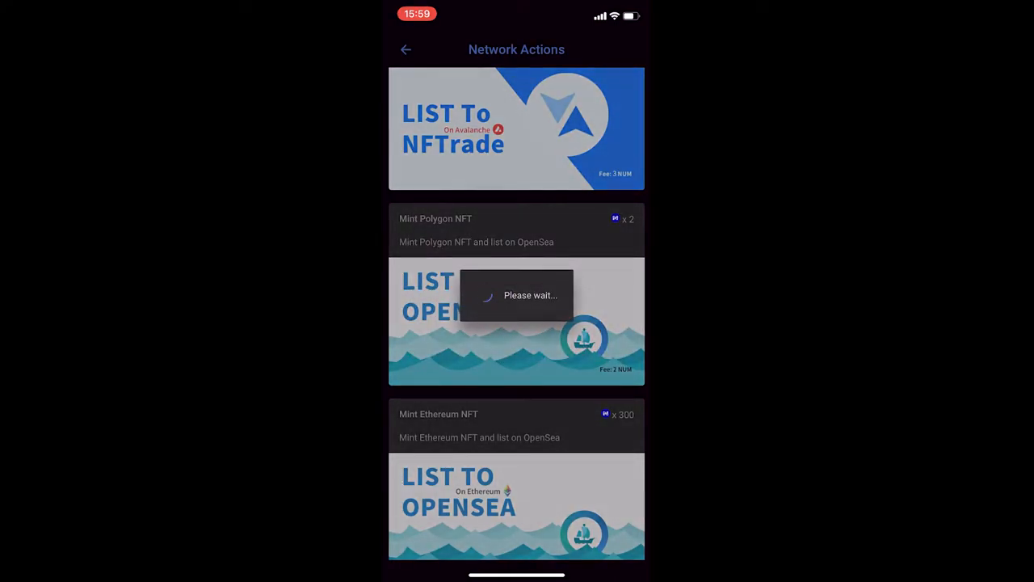
# - Scroll through Network Actions and on to the GitHub wiki's 2022 Project Roadmap
pyautogui.scroll(-3)
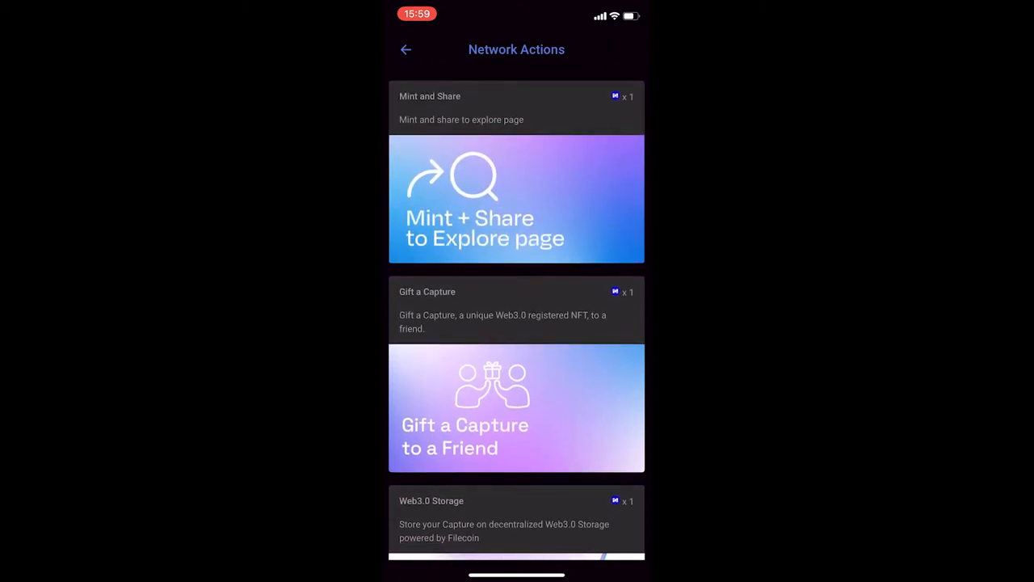
pyautogui.scroll(-3)
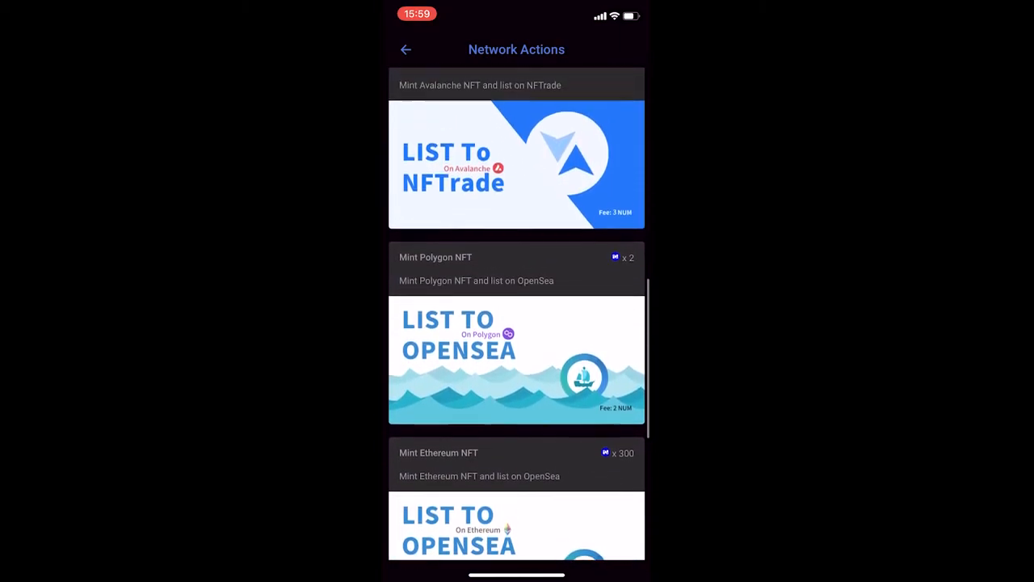
pyautogui.scroll(-3)
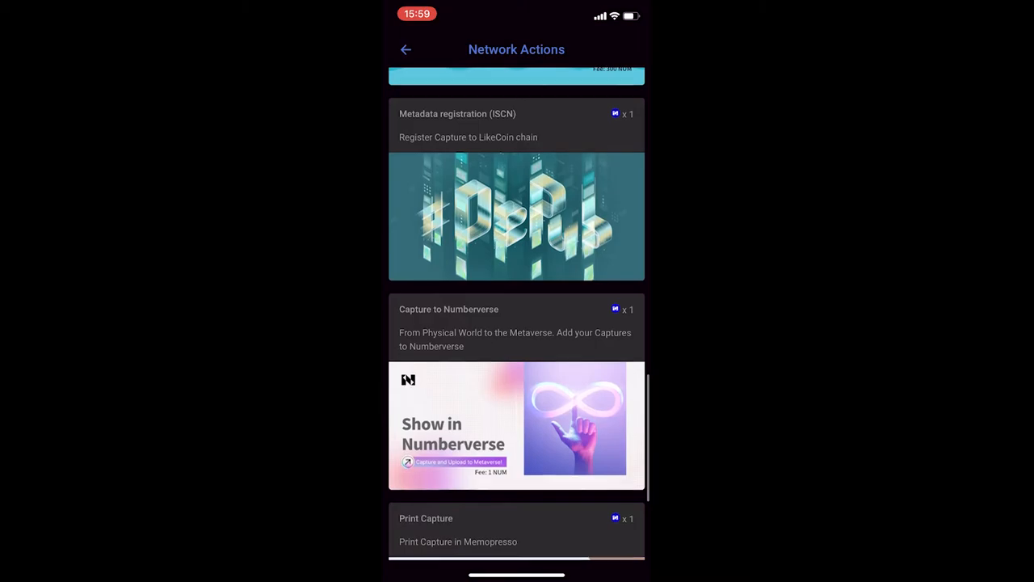
pyautogui.scroll(-3)
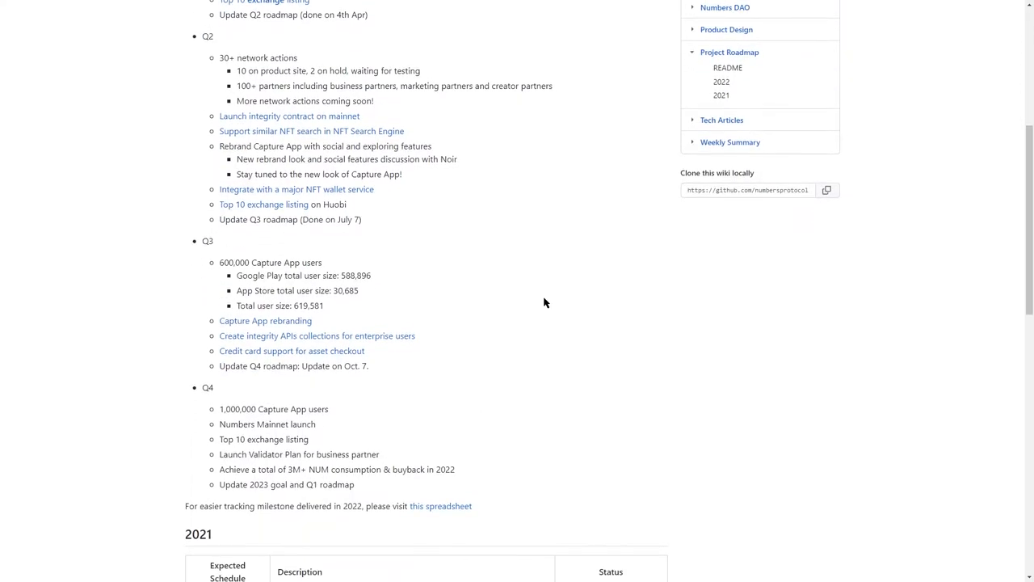
# - Highlight the Q4 'Numbers Mainnet launch' milestone on the 2022 roadmap
pyautogui.doubleClick(266, 423)
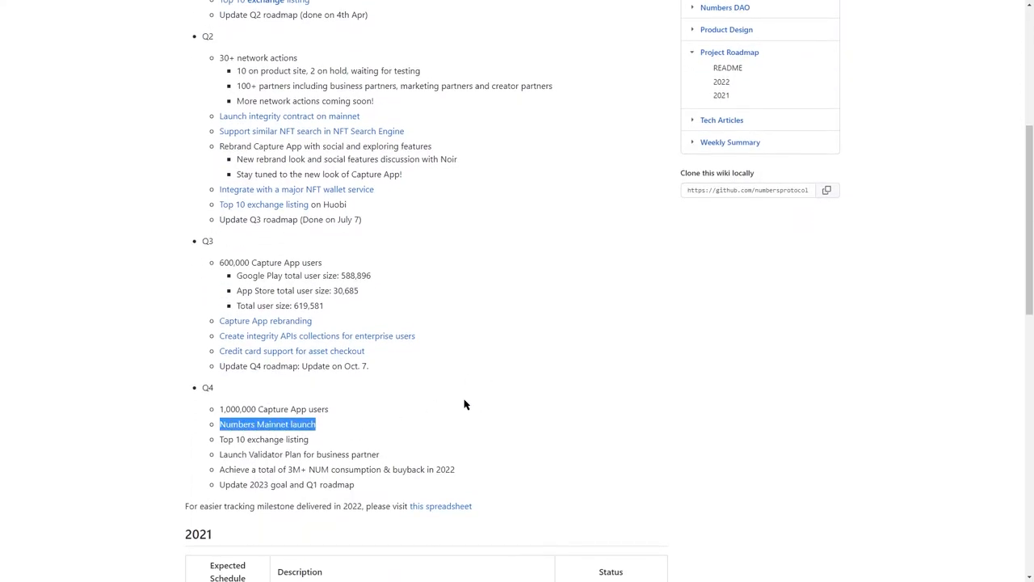
pyautogui.moveTo(478, 402)
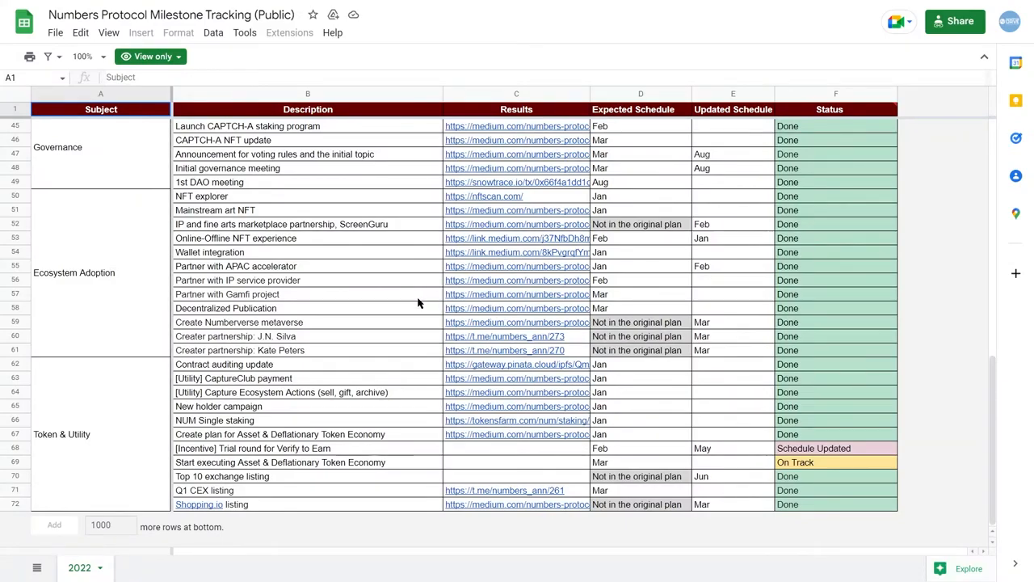
pyautogui.moveTo(411, 251)
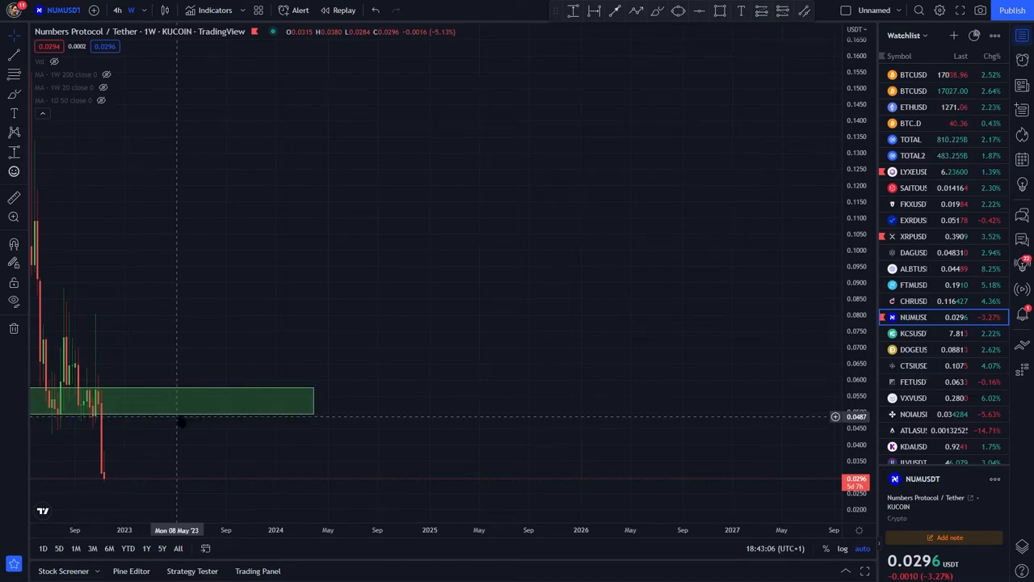
pyautogui.moveTo(190, 350)
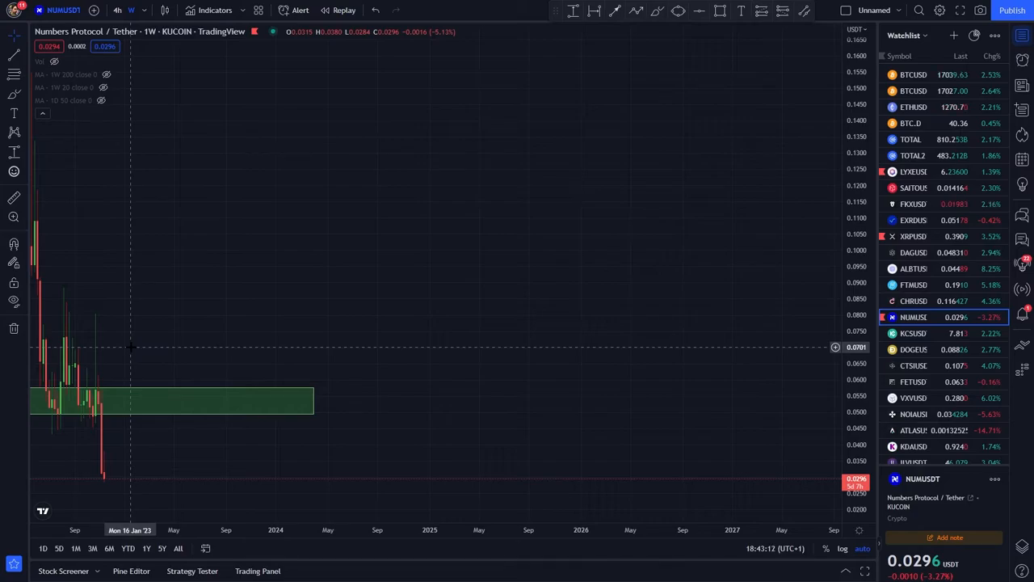
pyautogui.moveTo(151, 345)
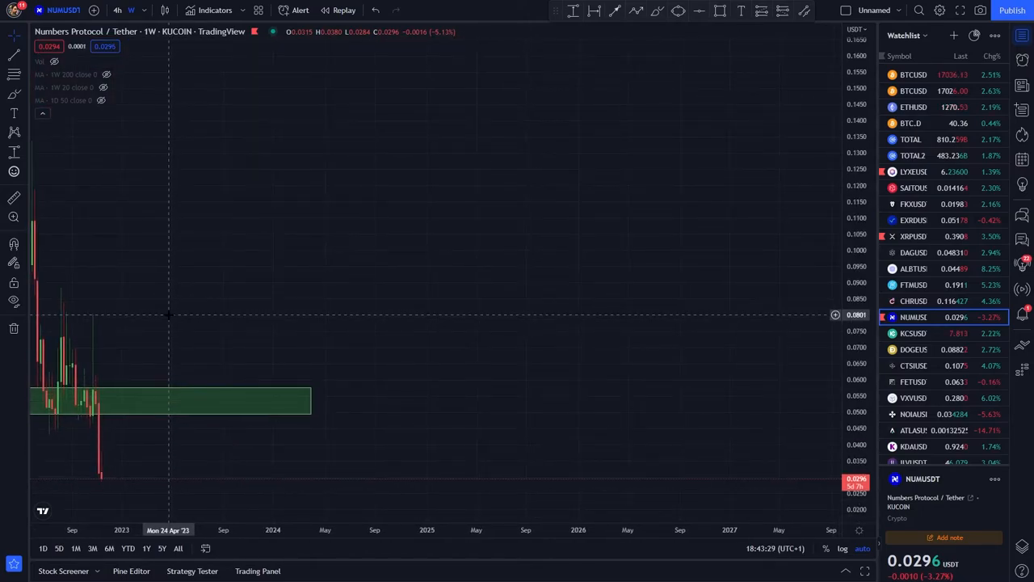
pyautogui.moveTo(176, 313)
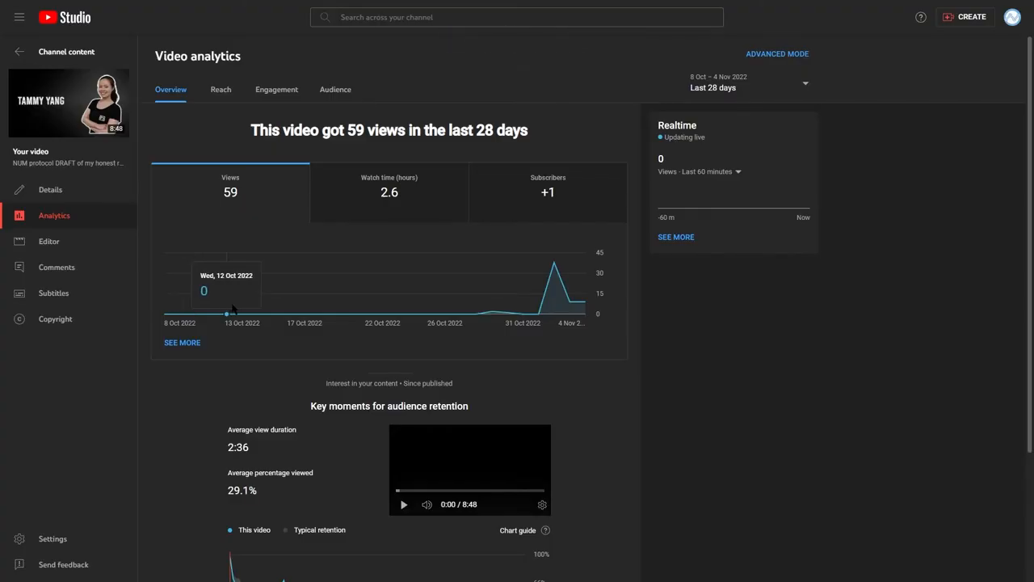
pyautogui.moveTo(350, 312)
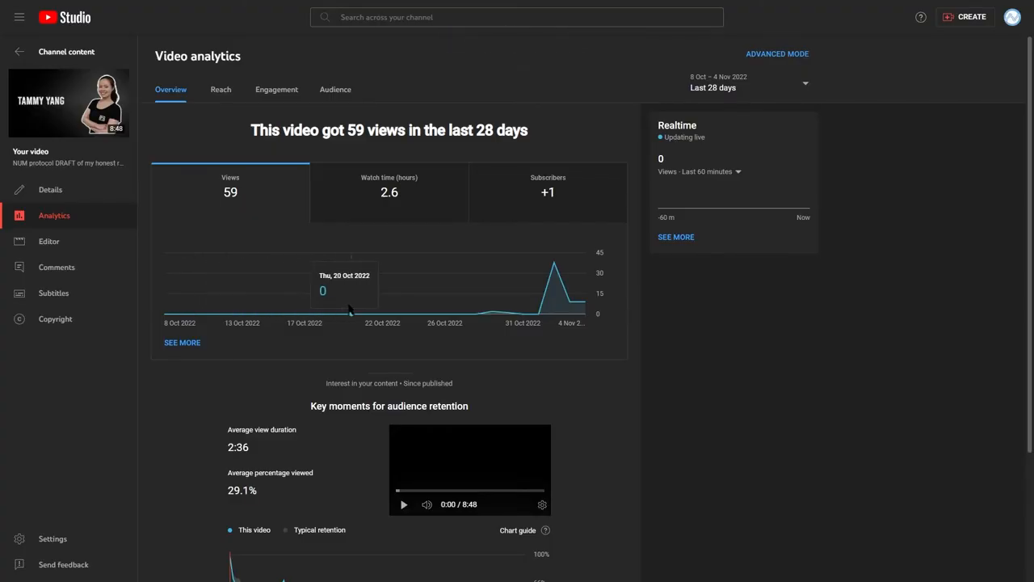
pyautogui.moveTo(491, 310)
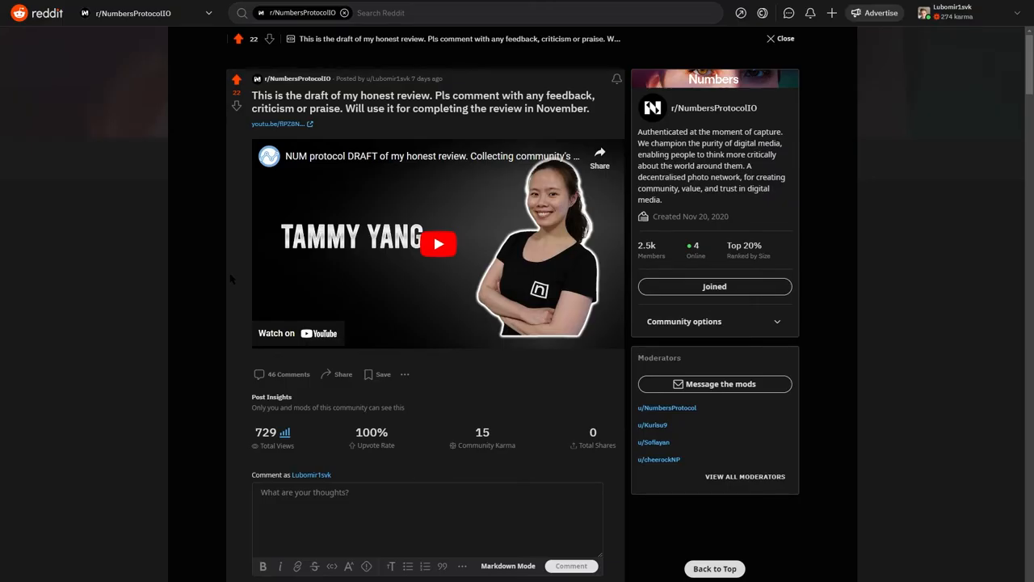
pyautogui.scroll(-3)
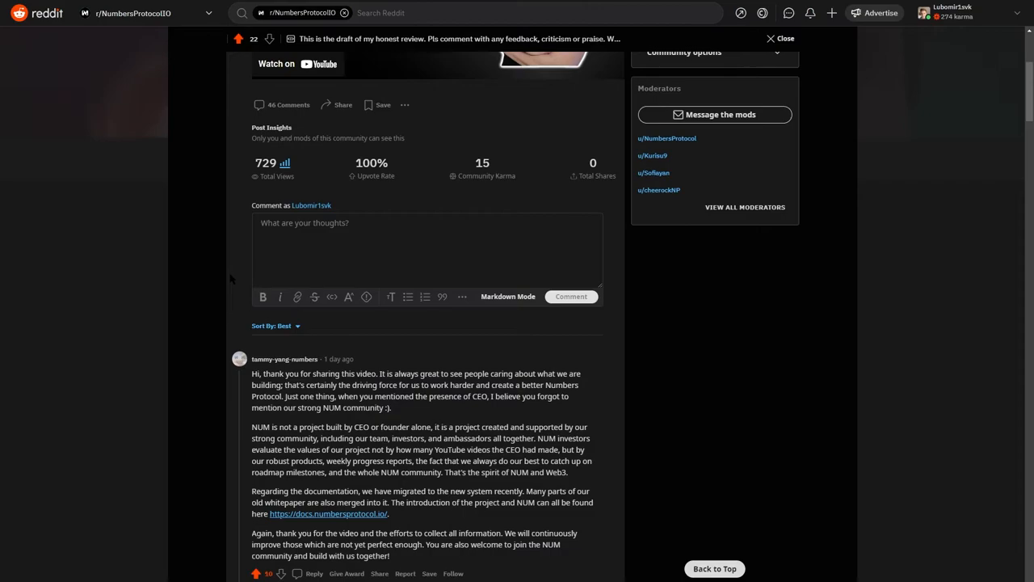
pyautogui.scroll(-3)
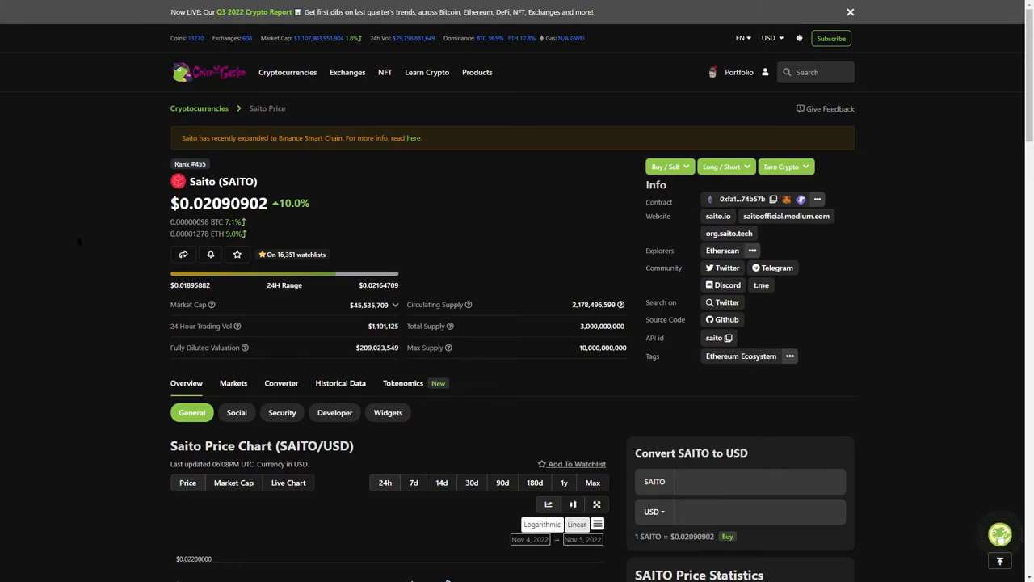
# - Scroll down to the comments on the Saito review post in r/SaitoCrypto
pyautogui.scroll(-3)
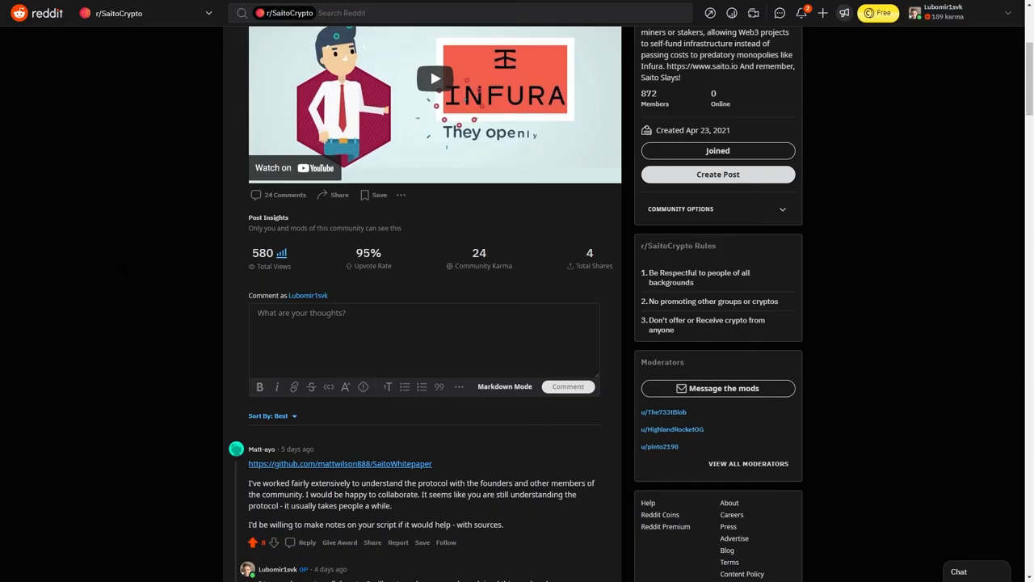
pyautogui.scroll(-3)
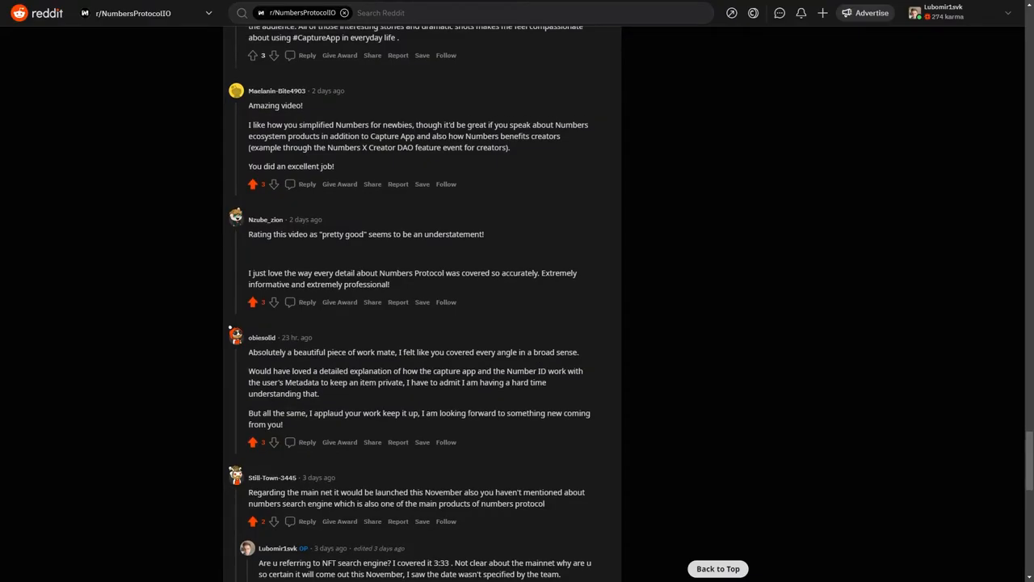
# - Scroll through the review-draft feedback to the Still-Town-3445 comment about the outdated white paper
pyautogui.scroll(-3)
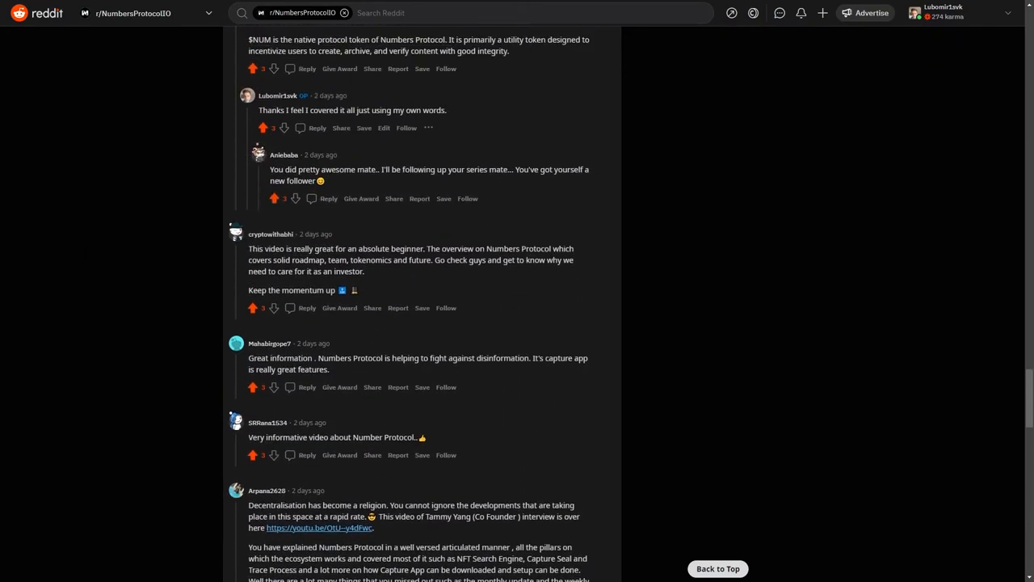
pyautogui.scroll(-3)
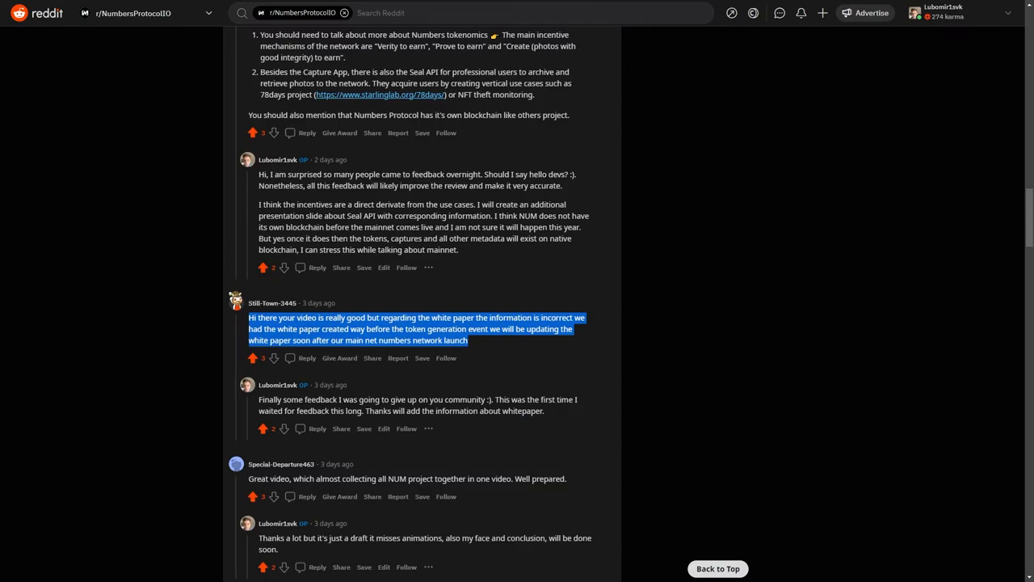
pyautogui.scroll(-3)
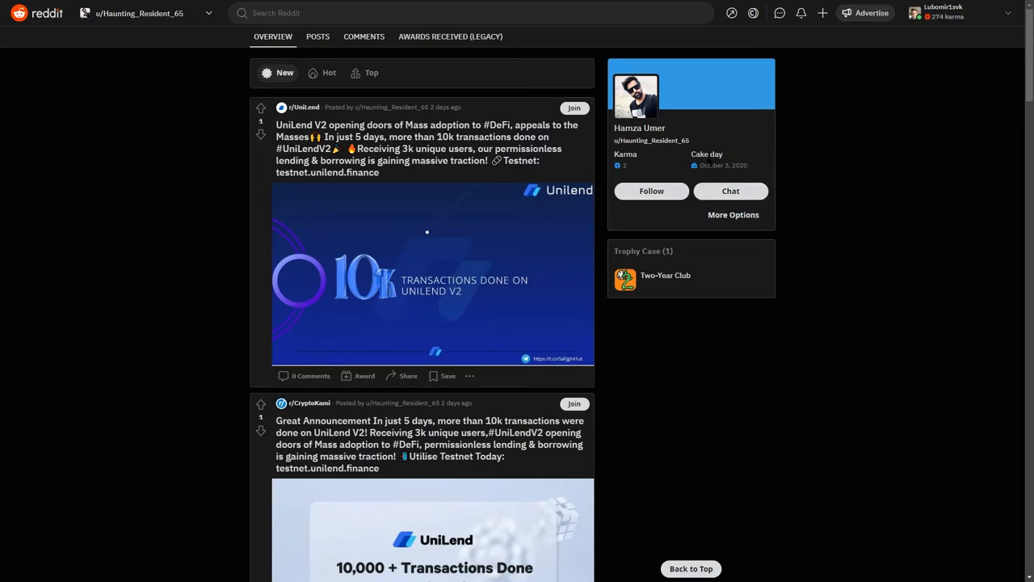
# - Scroll through commenters' profiles filled with promotional crypto posts and memes
pyautogui.scroll(-3)
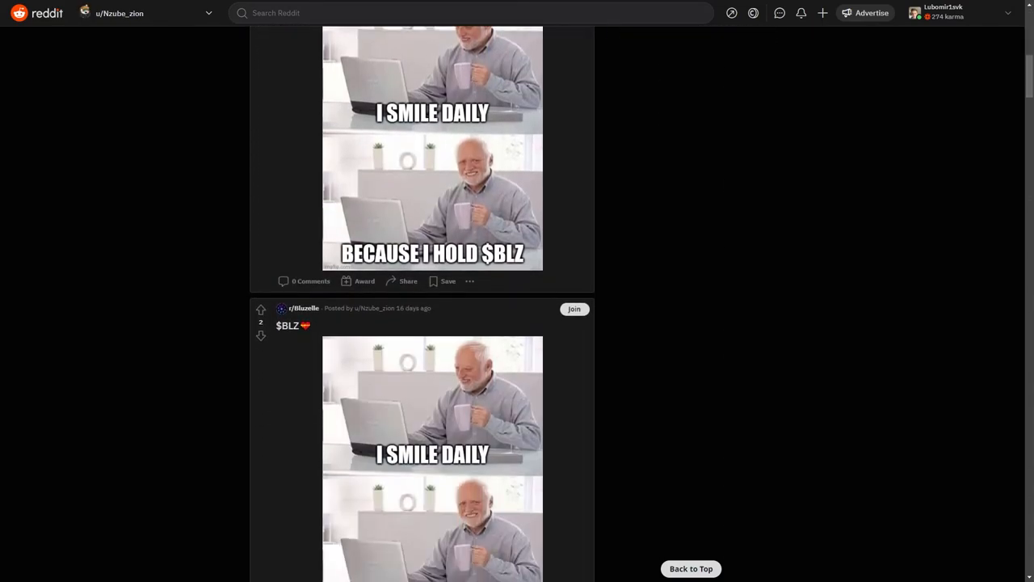
pyautogui.scroll(-3)
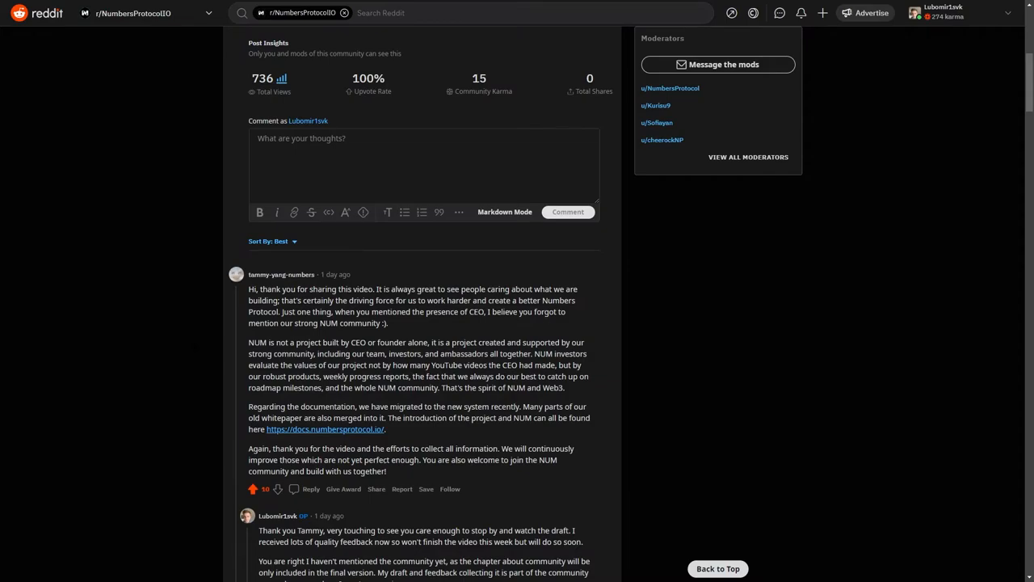
pyautogui.scroll(-3)
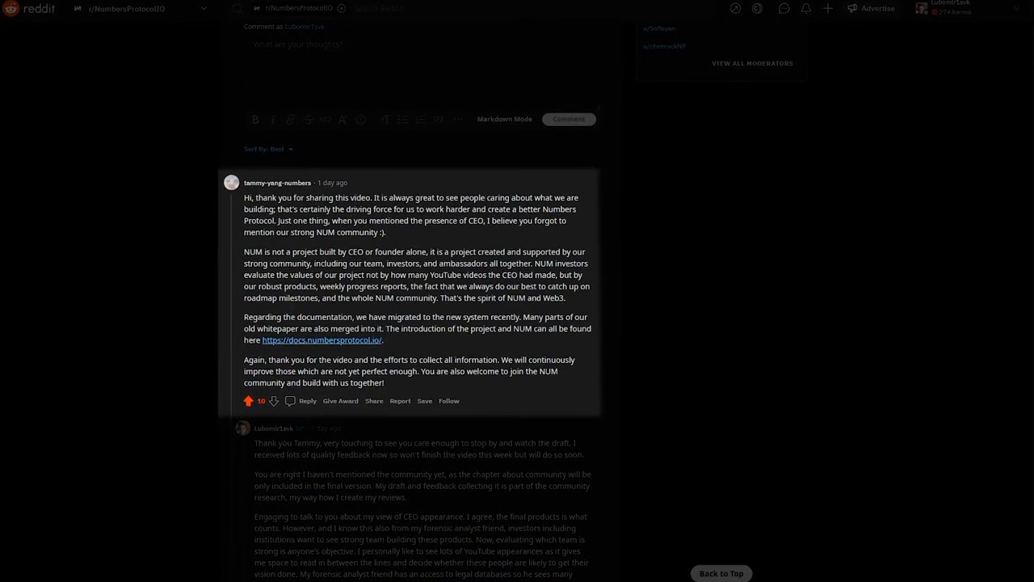
pyautogui.scroll(-3)
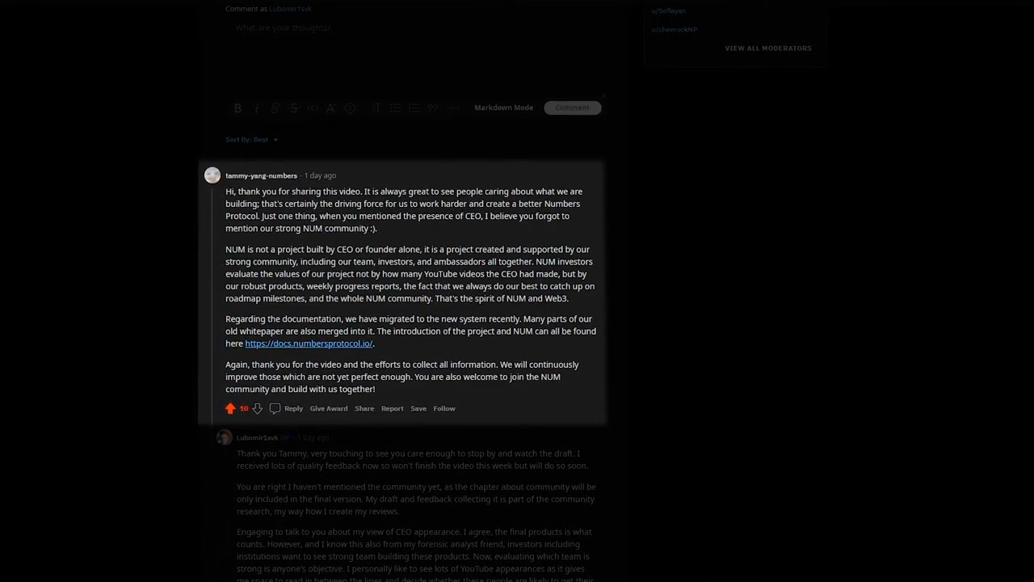
pyautogui.scroll(-3)
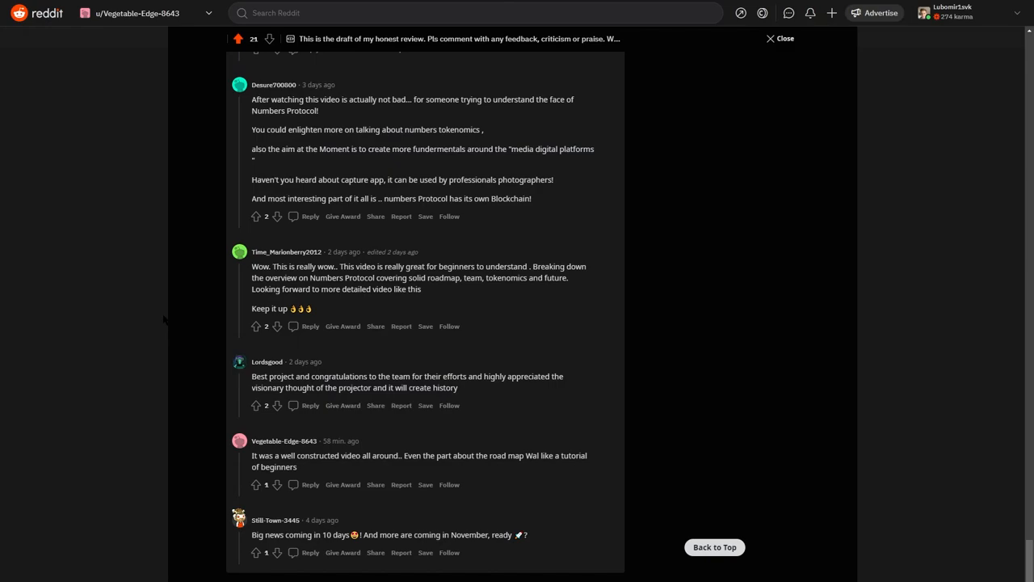
pyautogui.scroll(3)
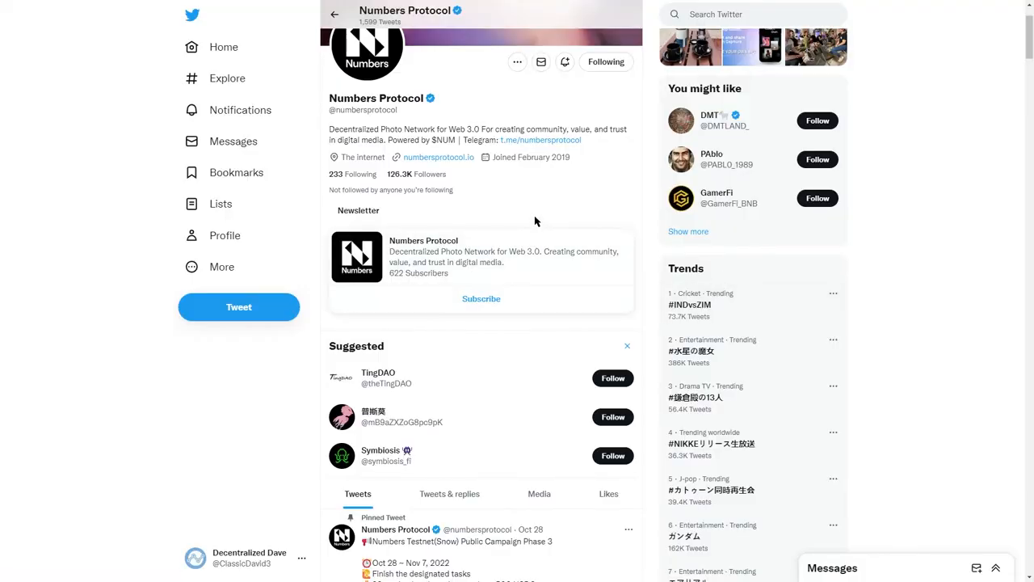
pyautogui.moveTo(455, 172)
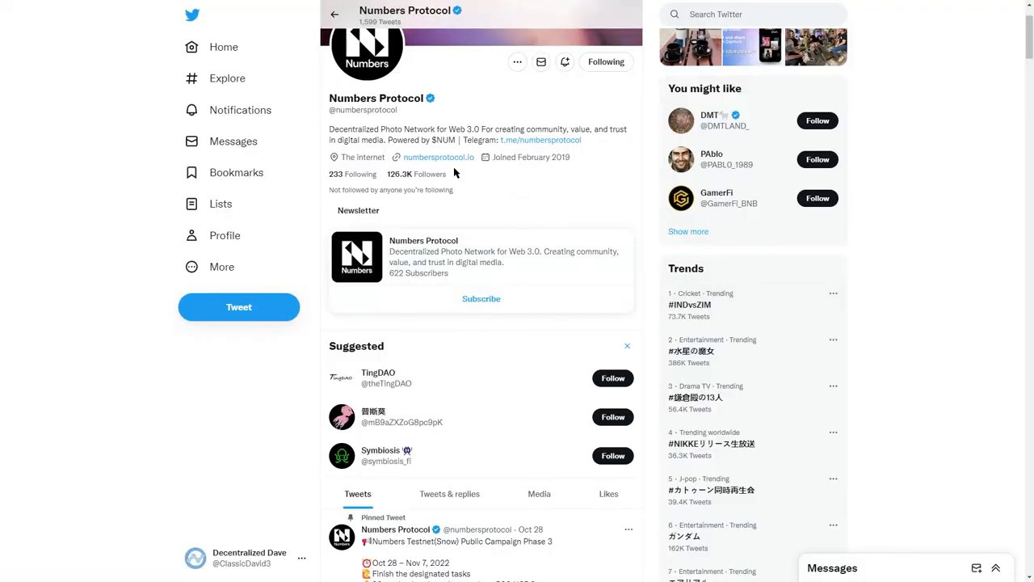
pyautogui.moveTo(502, 212)
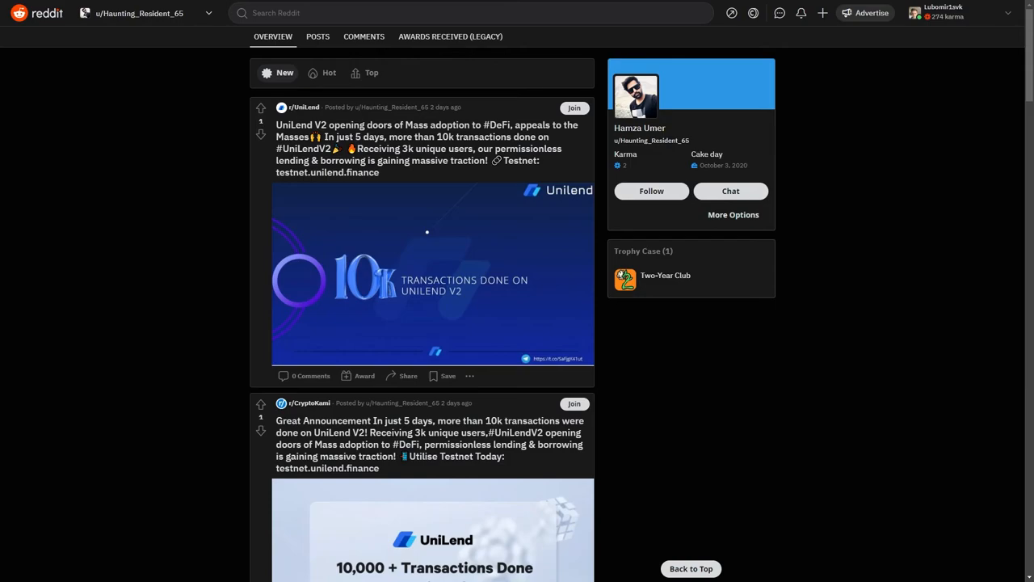
pyautogui.scroll(-3)
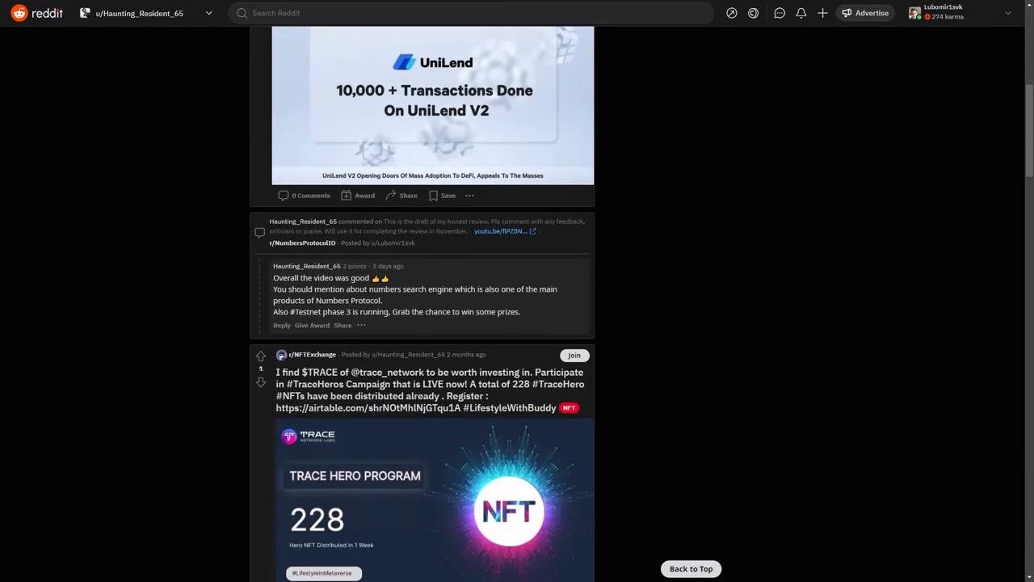